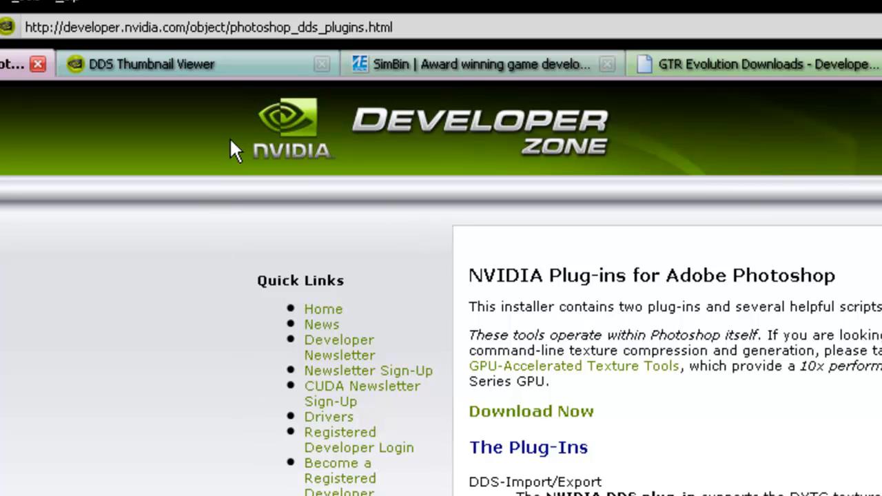
Go to GTR Evolution on the SimBin site and scroll to its livery templates.
{"action": "left_click", "coordinate": [152, 64]}
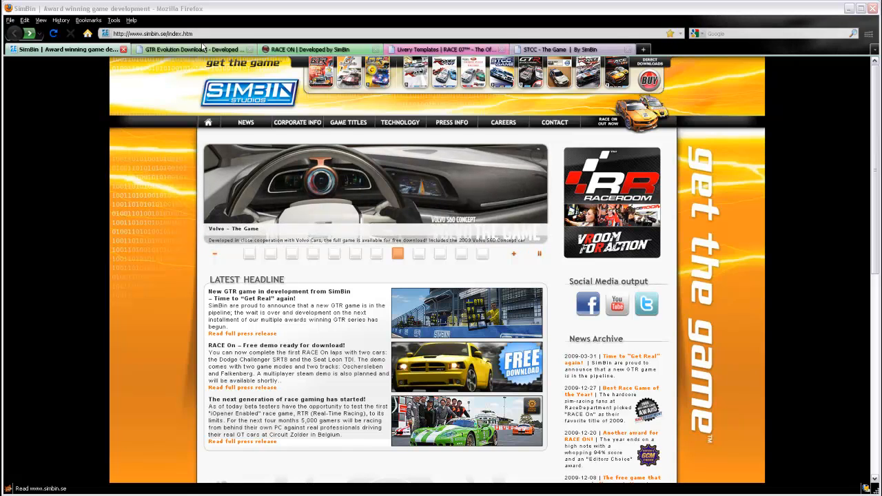
{"action": "left_click", "coordinate": [348, 122]}
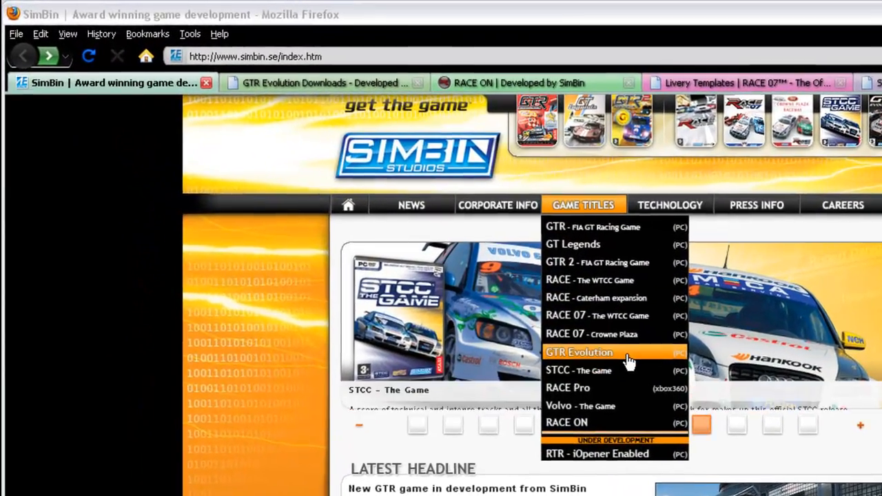
{"action": "left_click", "coordinate": [579, 352]}
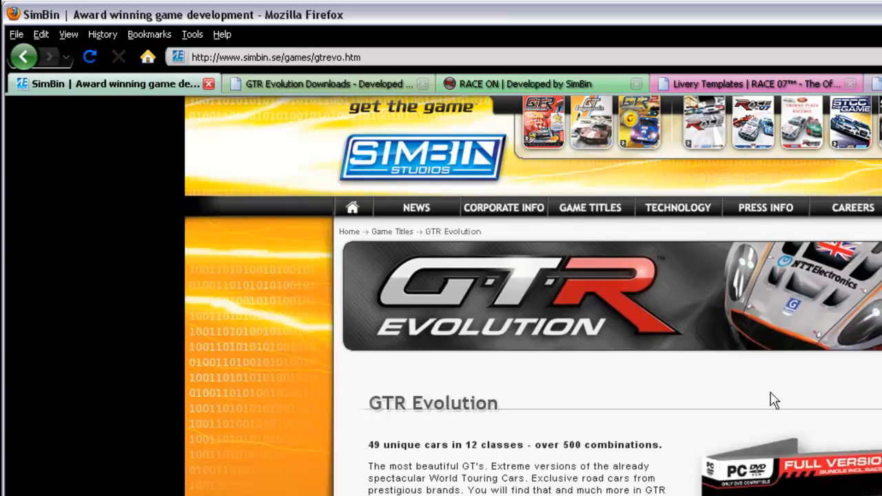
{"action": "scroll", "scroll_direction": "down", "scroll_amount": 3}
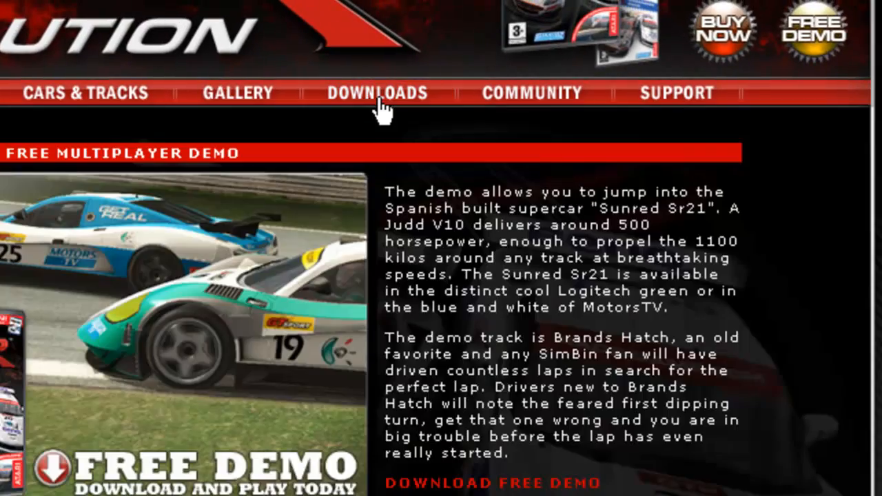
{"action": "scroll", "scroll_direction": "down", "scroll_amount": 3}
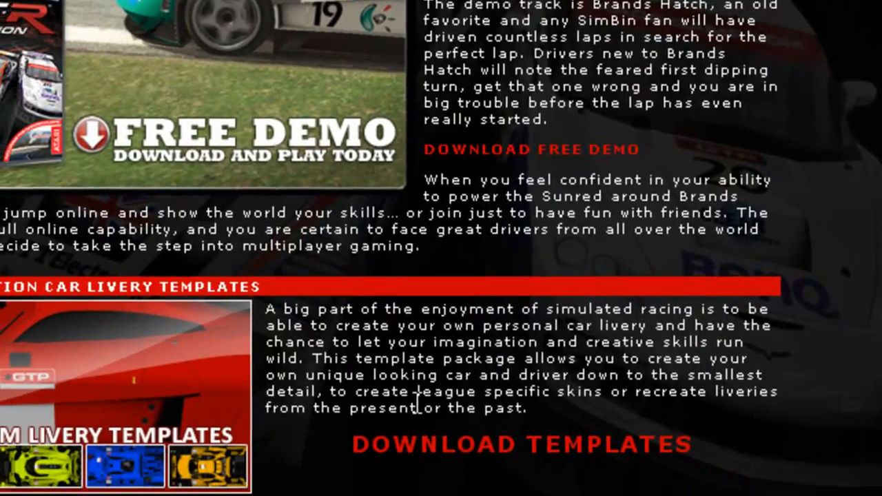
{"action": "scroll", "scroll_direction": "down", "scroll_amount": 3}
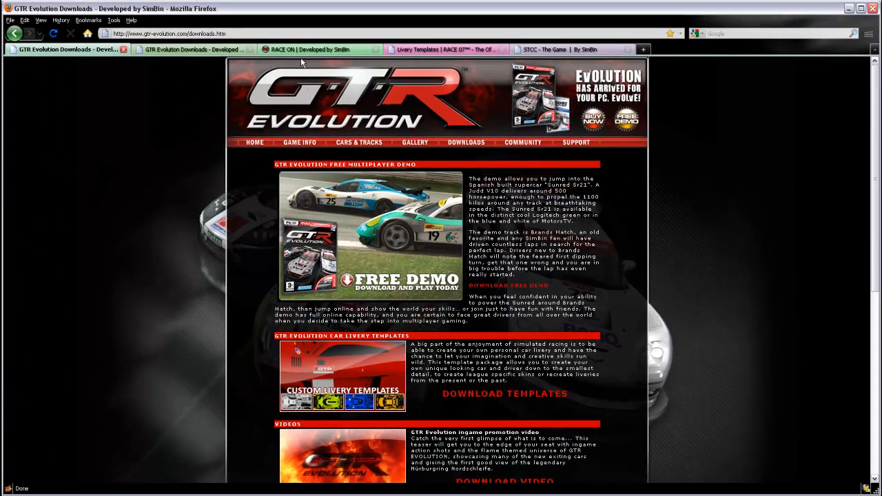
Download the RACE ON template pack and browse the RACE 07 livery templates page.
{"action": "left_click", "coordinate": [307, 49]}
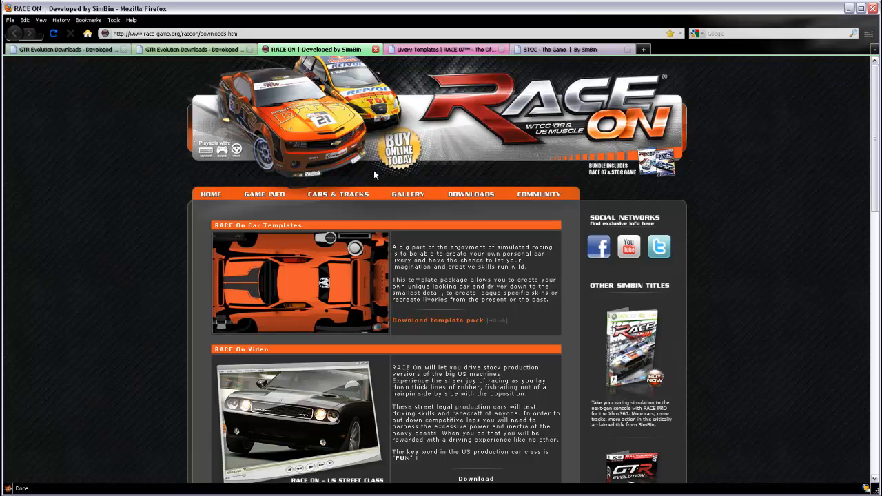
{"action": "mouse_move", "coordinate": [417, 232]}
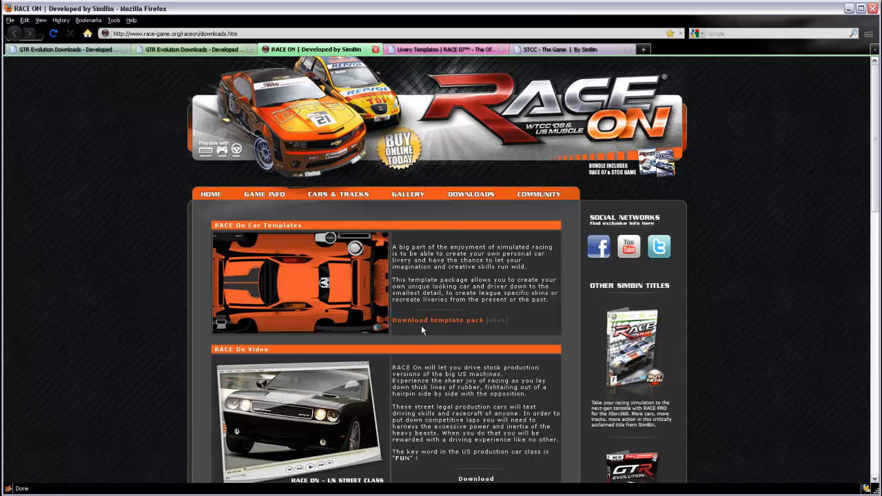
{"action": "left_click", "coordinate": [437, 320]}
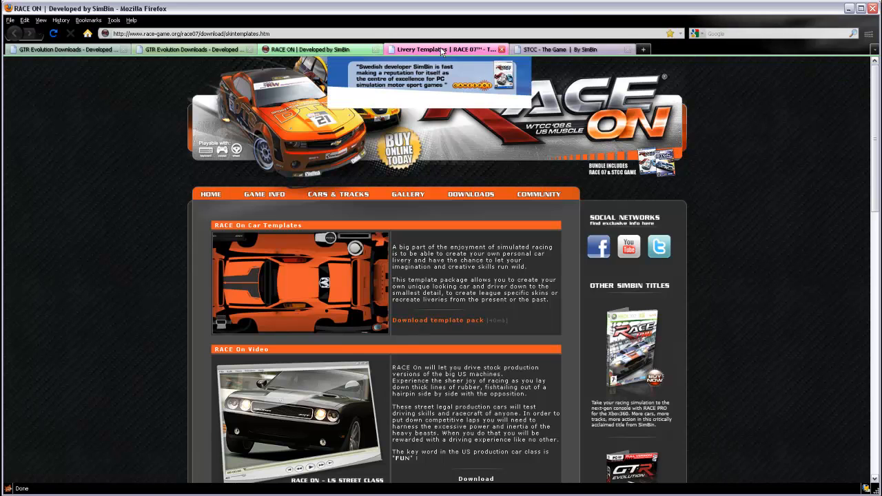
{"action": "left_click", "coordinate": [444, 49]}
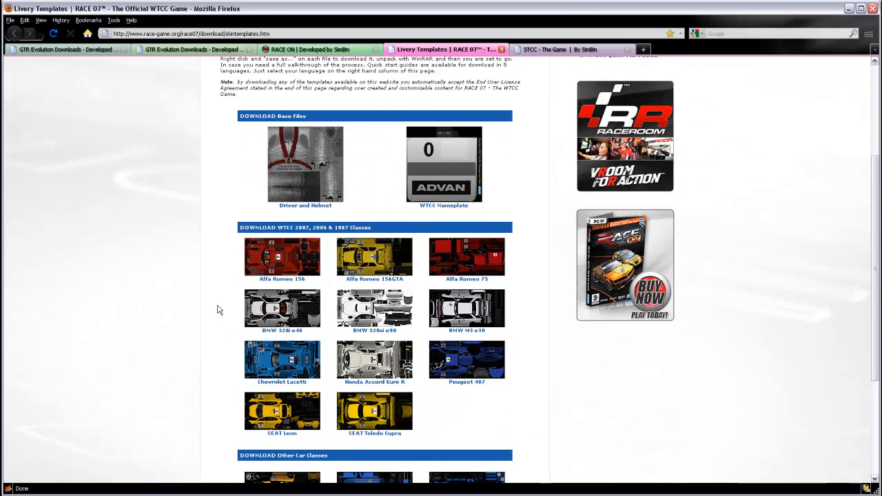
{"action": "scroll", "scroll_direction": "up", "scroll_amount": 3}
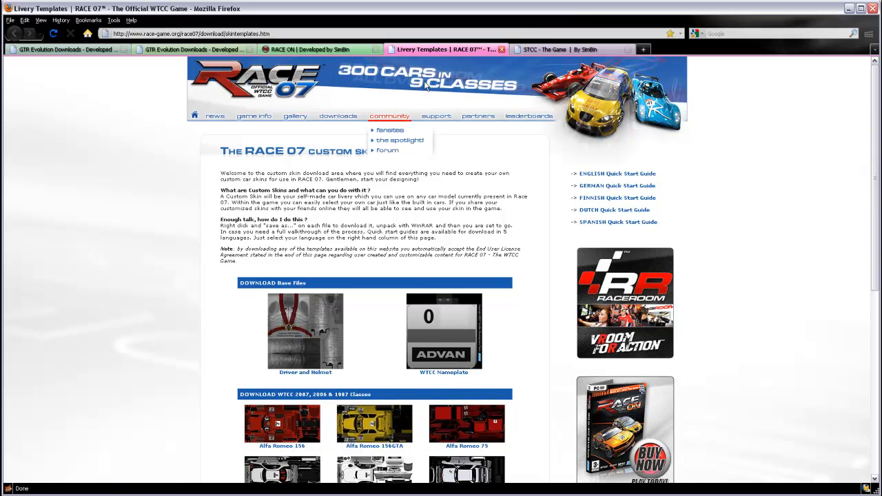
{"action": "left_click", "coordinate": [551, 49]}
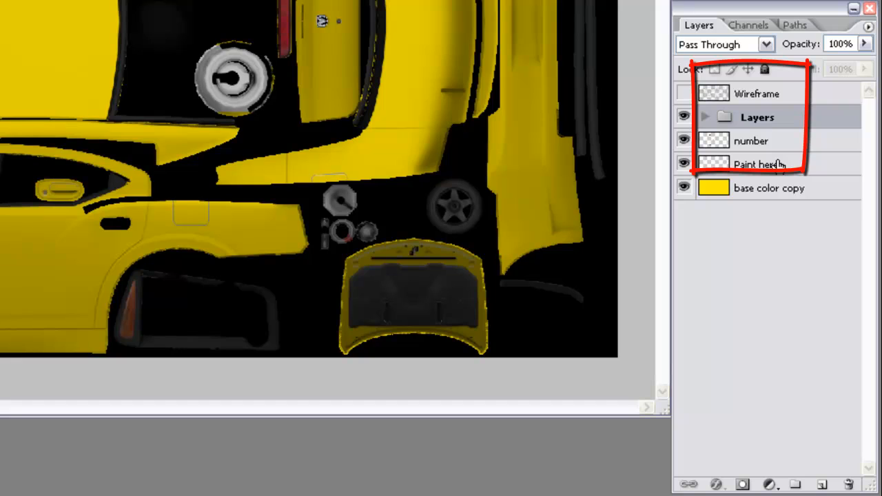
Select the Paint here layer in the Layers panel.
{"action": "left_click", "coordinate": [760, 164]}
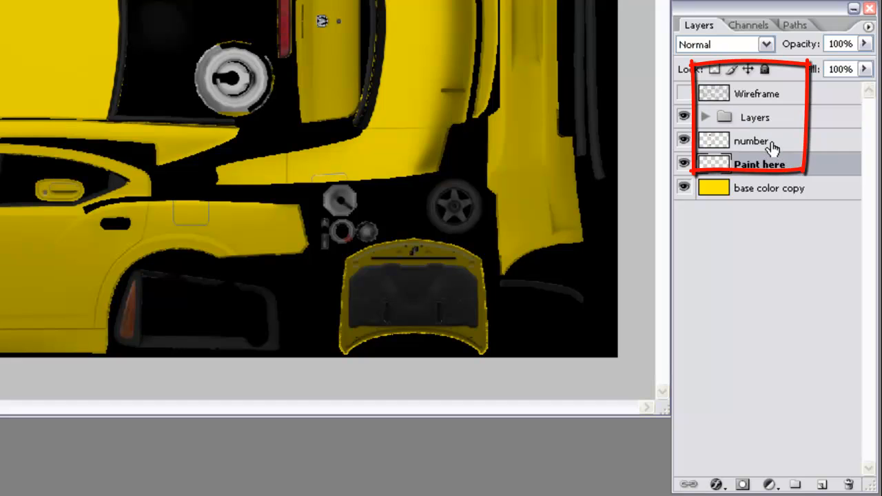
{"action": "mouse_move", "coordinate": [774, 138]}
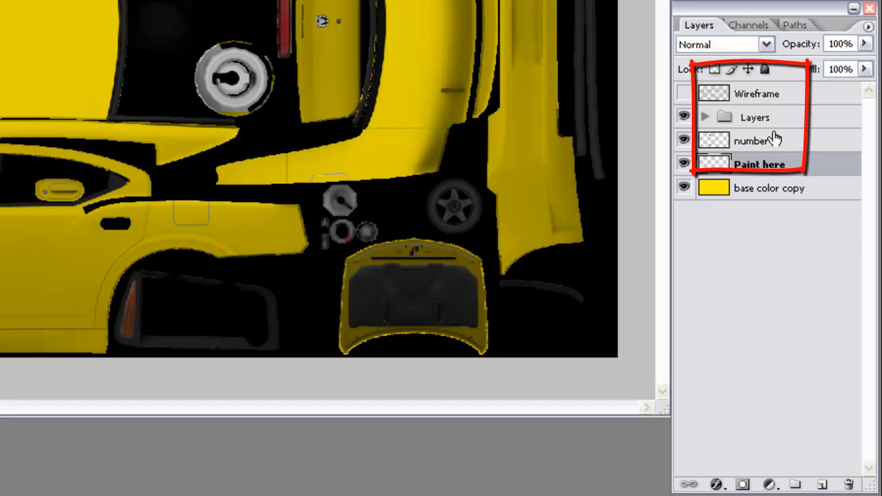
{"action": "mouse_move", "coordinate": [776, 164]}
{"action": "type", "text": "Decals"}
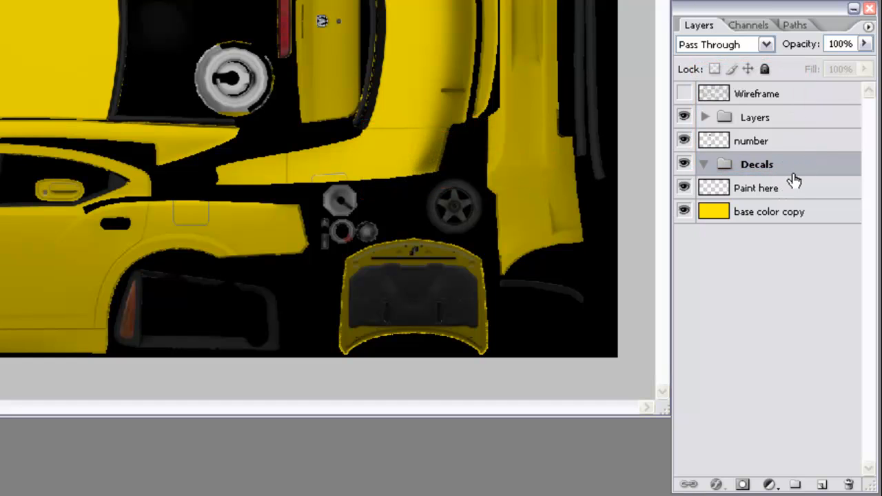
Add a new blank layer named 'Custom paint graphics' above Paint here.
{"action": "left_click", "coordinate": [756, 187]}
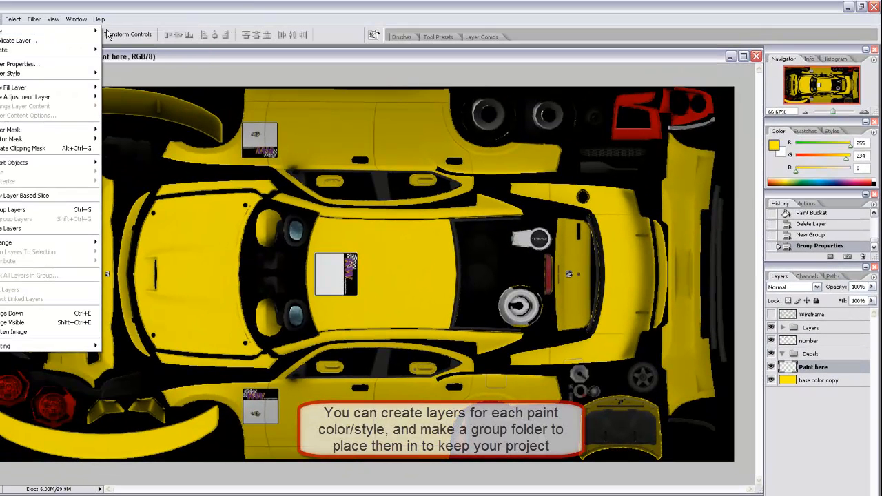
{"action": "left_click", "coordinate": [21, 40]}
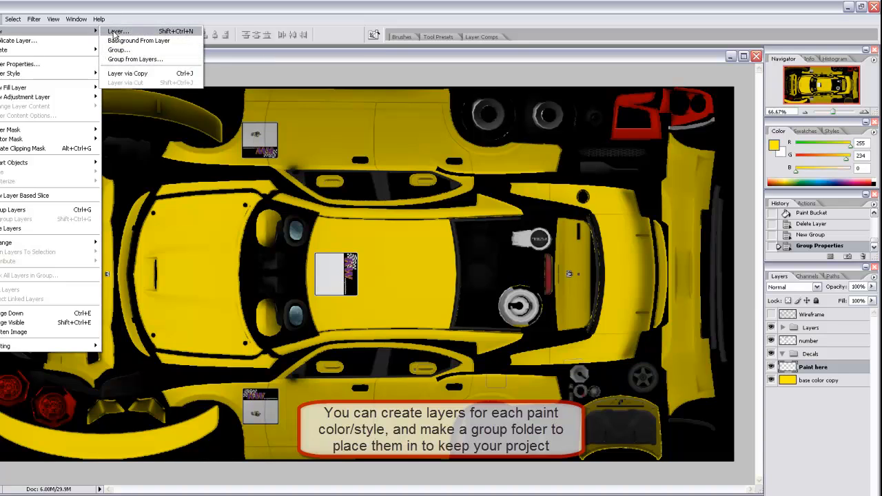
{"action": "left_click", "coordinate": [117, 31]}
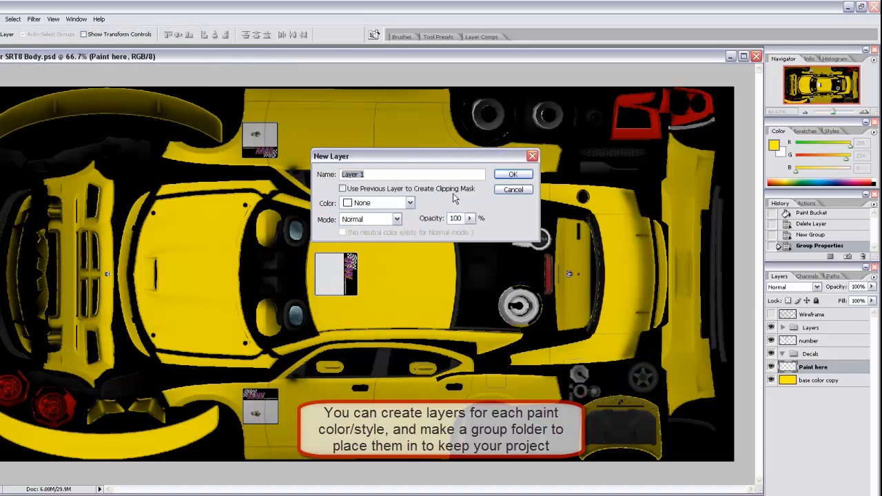
{"action": "mouse_move", "coordinate": [537, 236]}
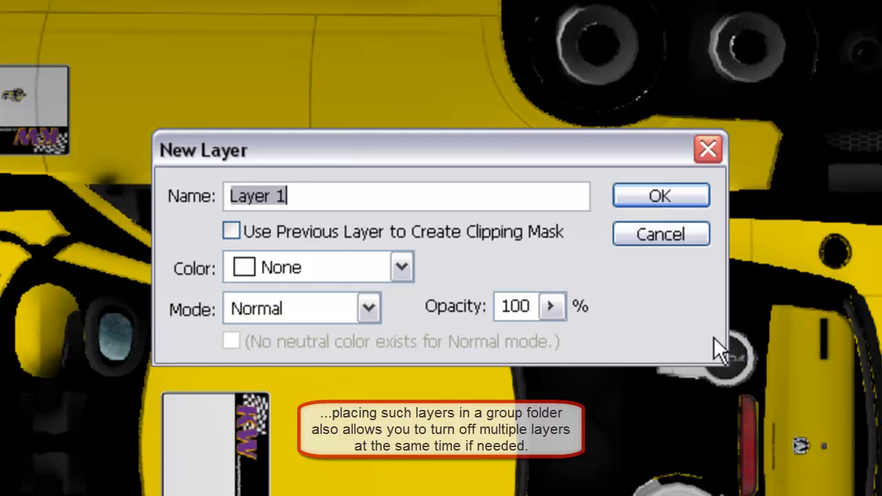
{"action": "type", "text": "Custom paint g"}
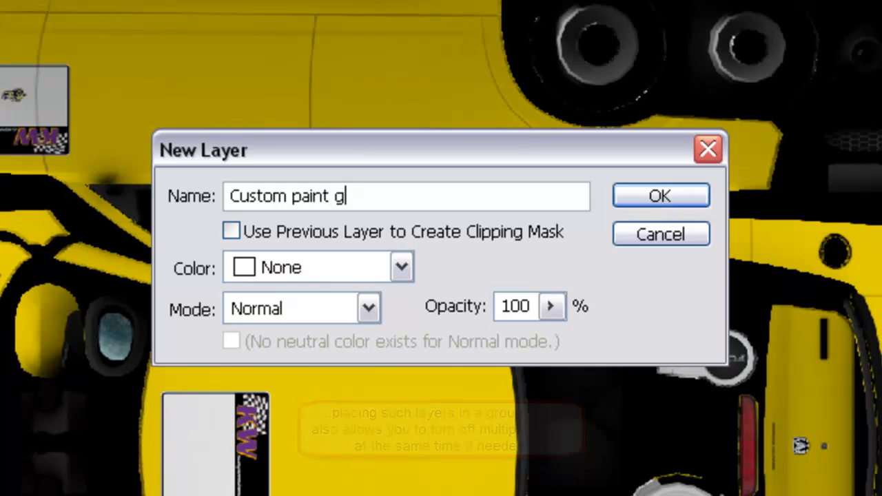
{"action": "type", "text": "raphic"}
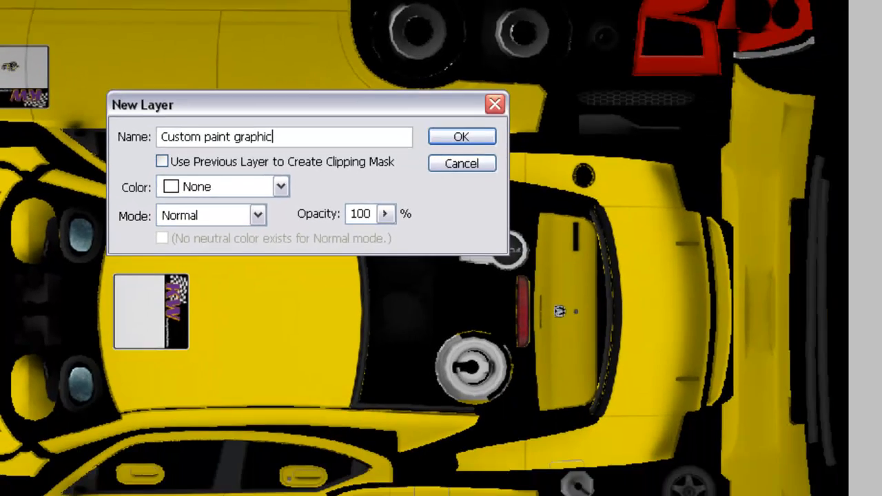
{"action": "left_click", "coordinate": [461, 135]}
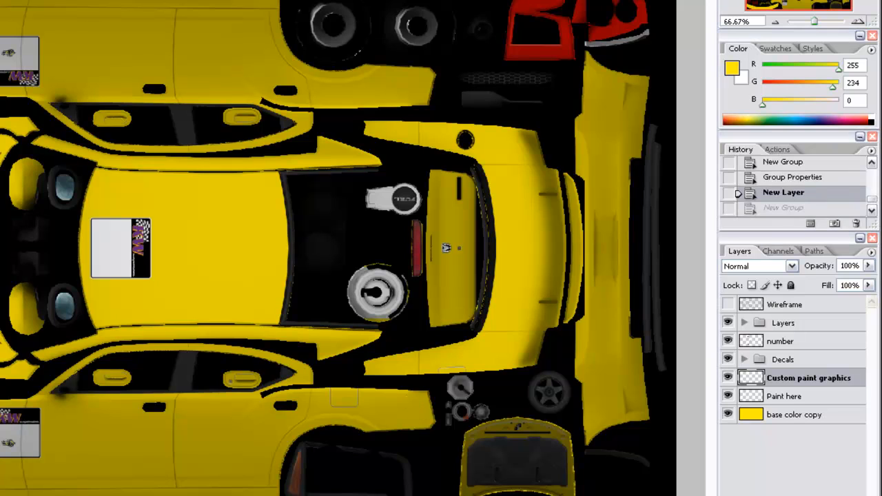
{"action": "mouse_move", "coordinate": [831, 352]}
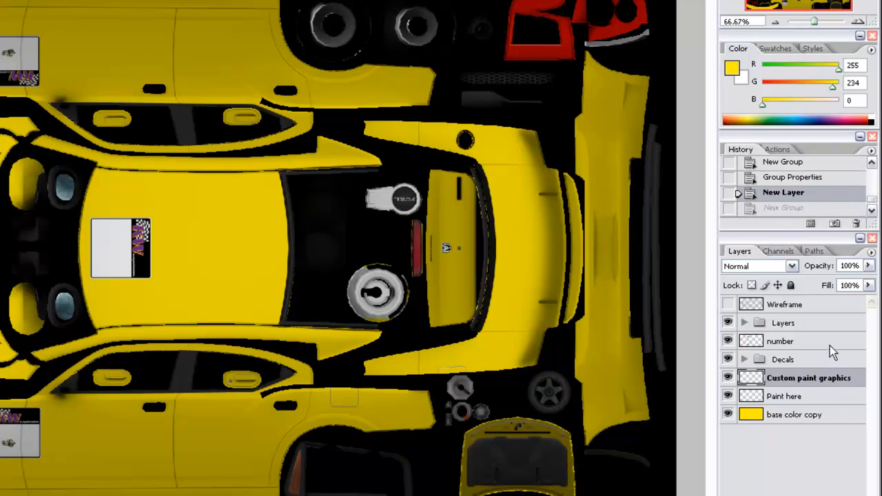
{"action": "mouse_move", "coordinate": [803, 351]}
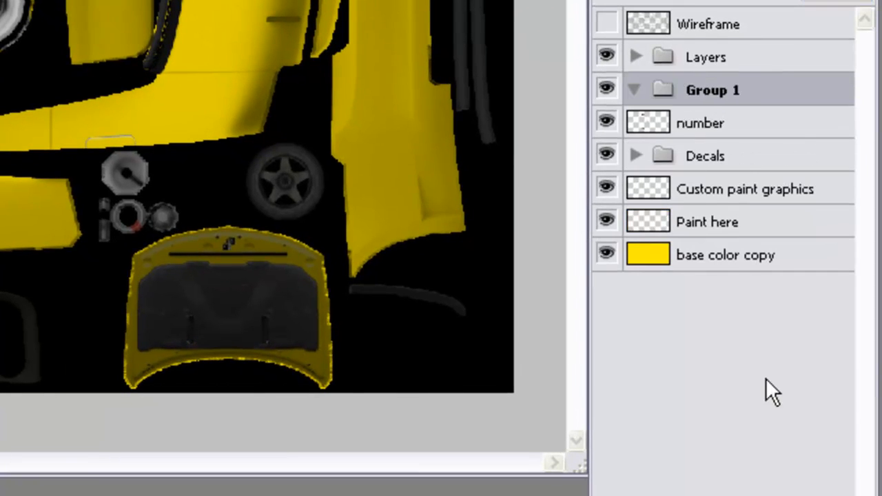
{"action": "mouse_move", "coordinate": [731, 97]}
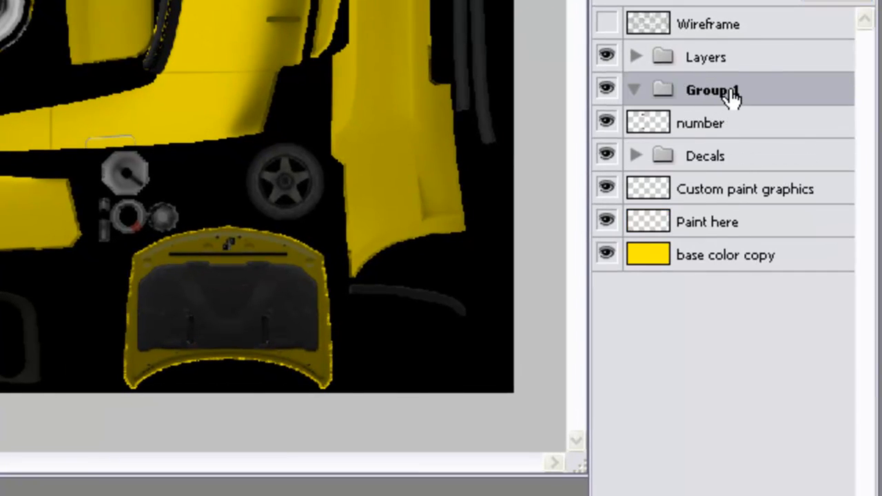
Rename Group 1 to 'Numbers'.
{"action": "double_click", "coordinate": [712, 89]}
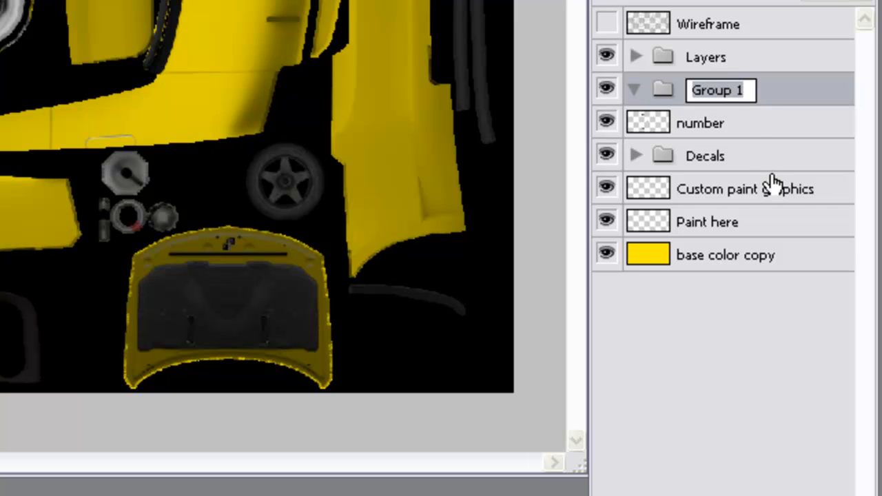
{"action": "type", "text": "Number"}
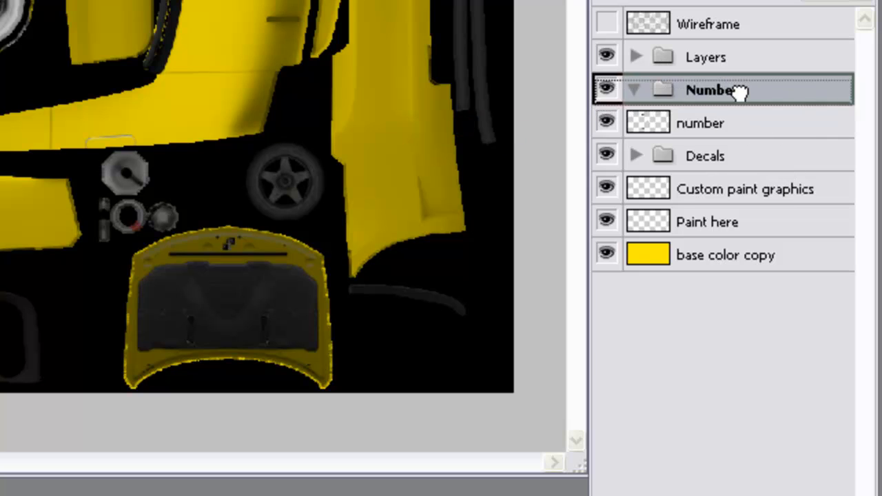
{"action": "left_click", "coordinate": [724, 123]}
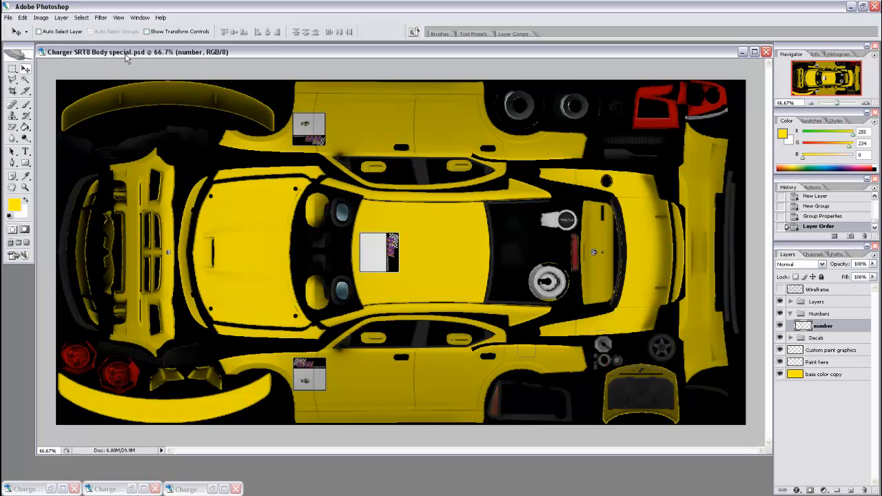
{"action": "mouse_move", "coordinate": [10, 26]}
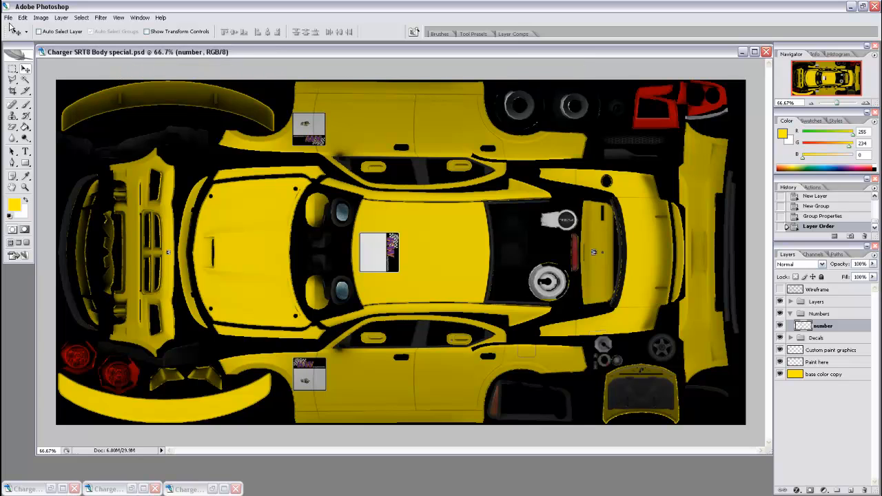
Save Charger SRT8 Body special.psd over the copy in Charger Special_Muscle Cup's photoshop folder.
{"action": "left_click", "coordinate": [8, 17]}
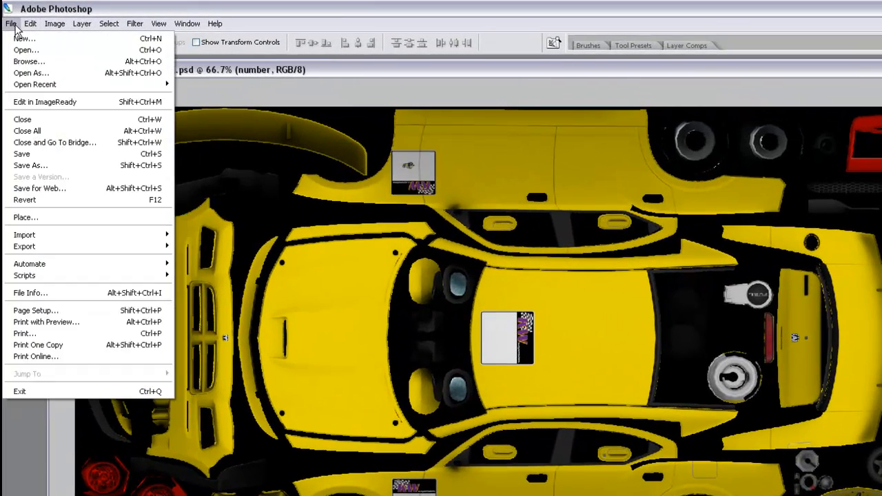
{"action": "mouse_move", "coordinate": [30, 165]}
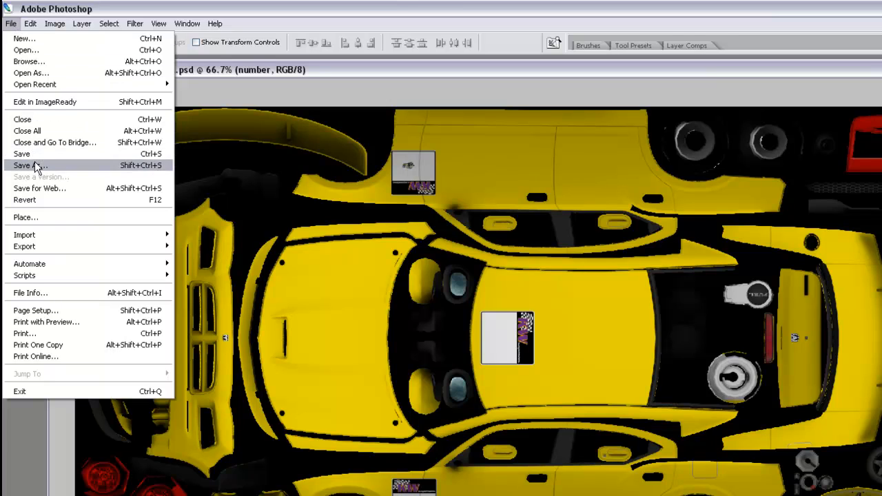
{"action": "left_click", "coordinate": [29, 166]}
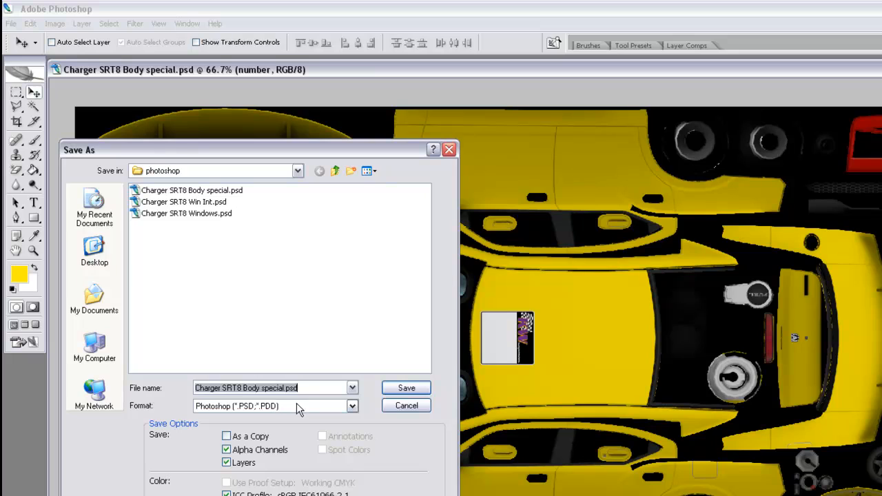
{"action": "mouse_move", "coordinate": [94, 300]}
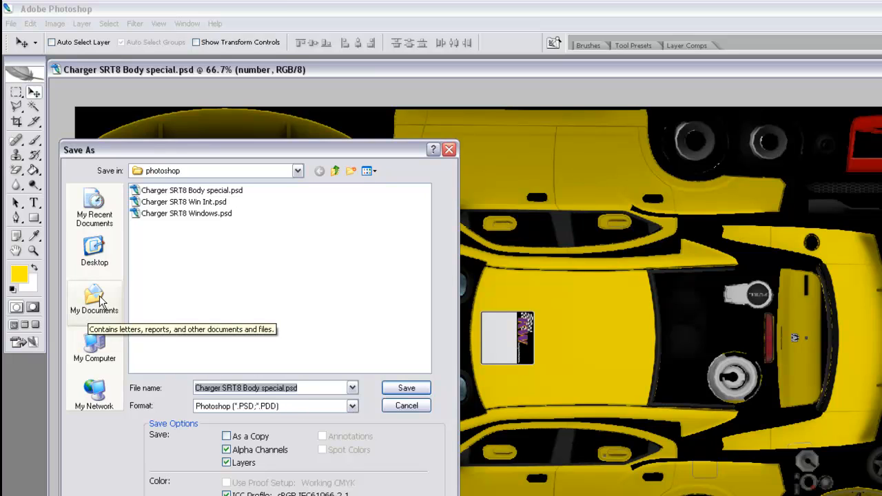
{"action": "left_click", "coordinate": [94, 301]}
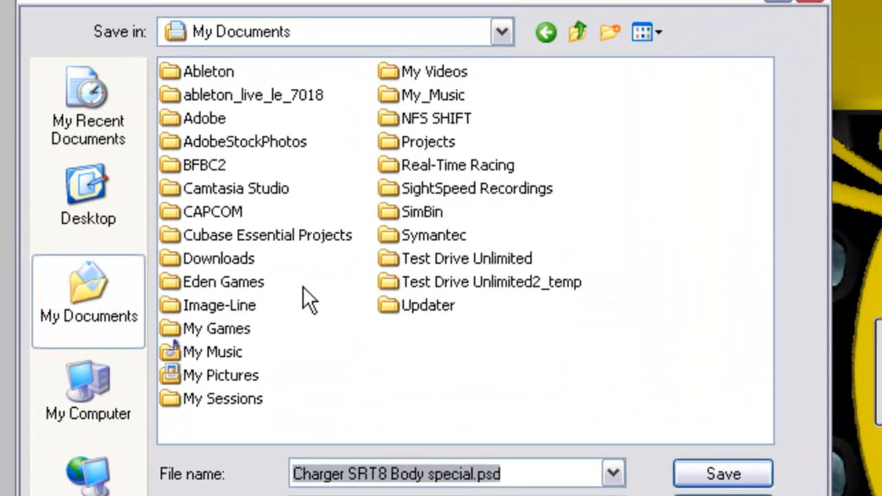
{"action": "double_click", "coordinate": [422, 211]}
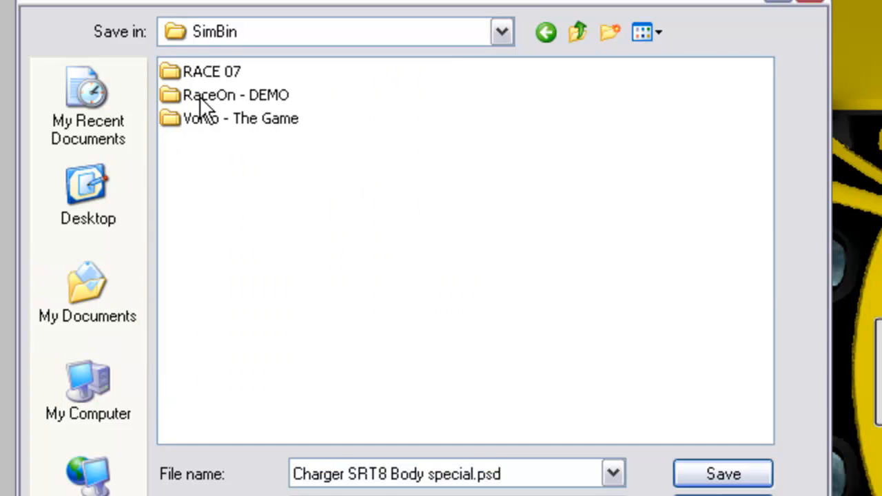
{"action": "double_click", "coordinate": [212, 71]}
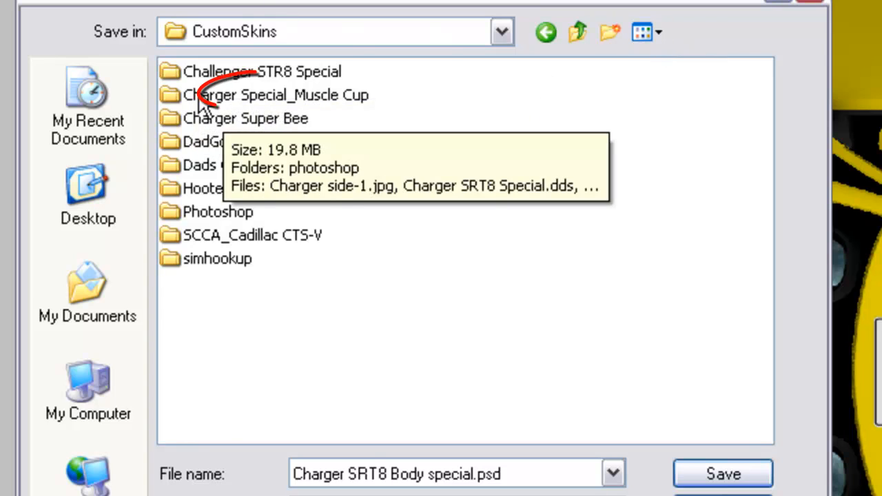
{"action": "left_click", "coordinate": [275, 95]}
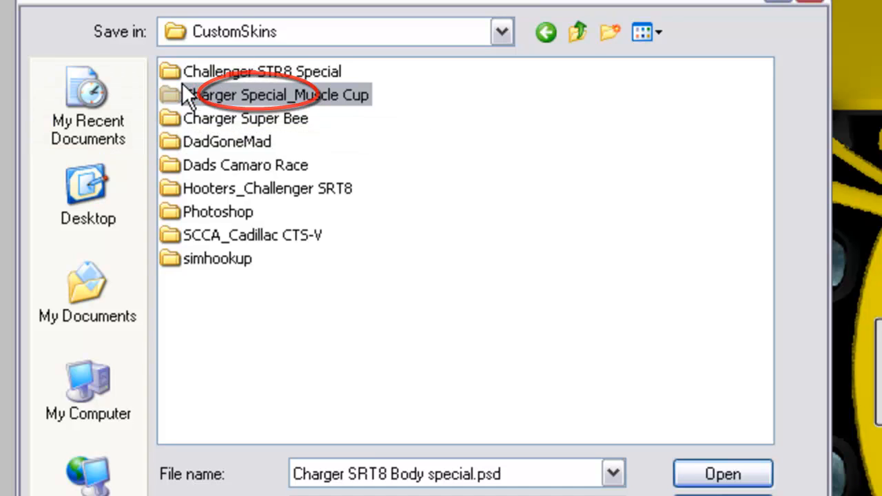
{"action": "double_click", "coordinate": [275, 95]}
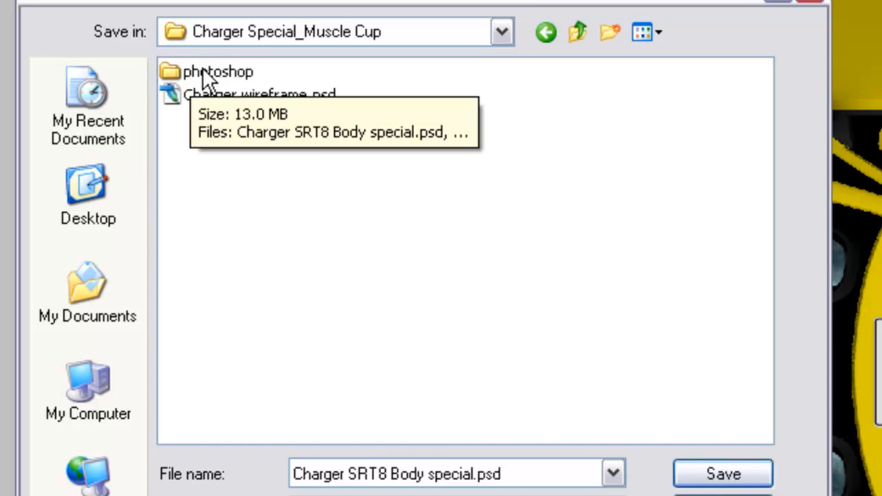
{"action": "left_click", "coordinate": [217, 71]}
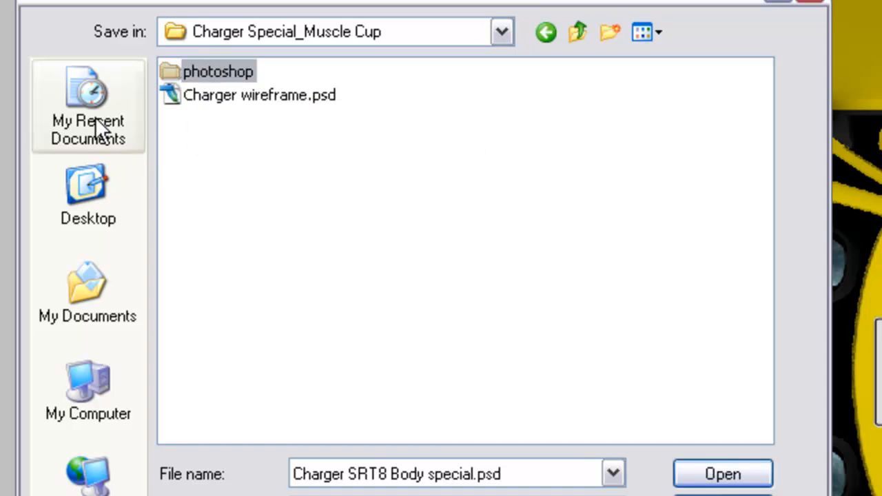
{"action": "double_click", "coordinate": [218, 71]}
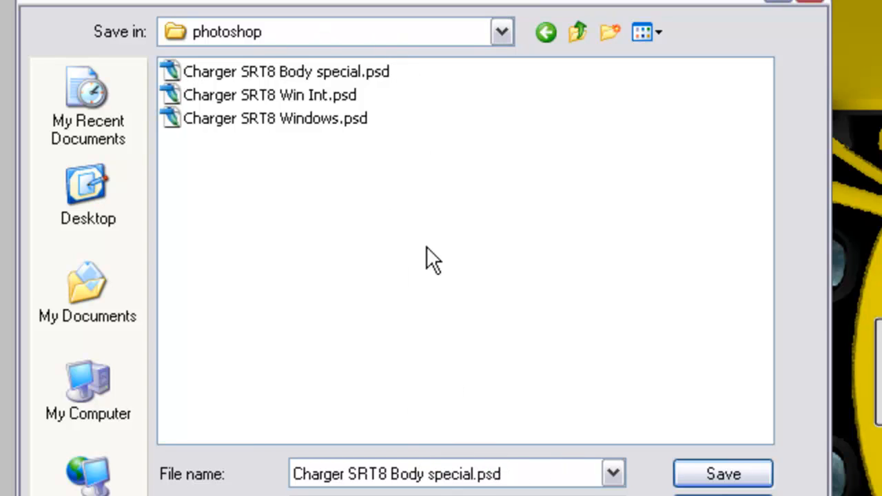
{"action": "mouse_move", "coordinate": [210, 76]}
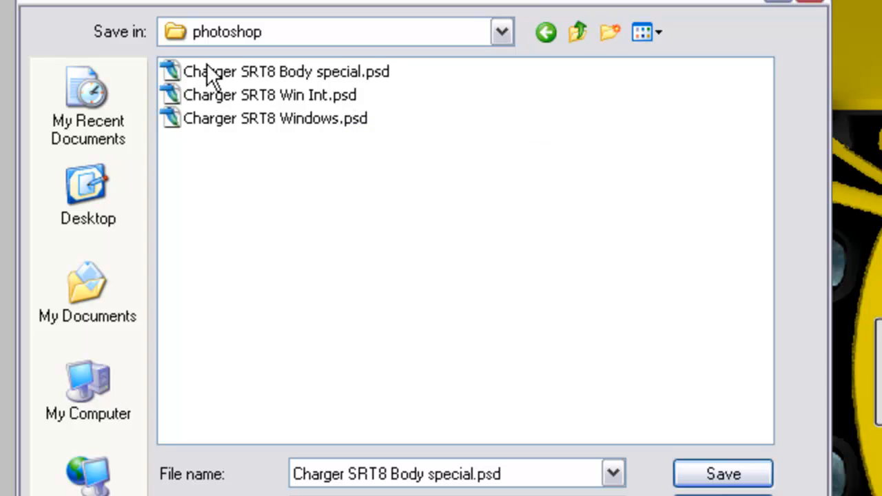
{"action": "mouse_move", "coordinate": [324, 87]}
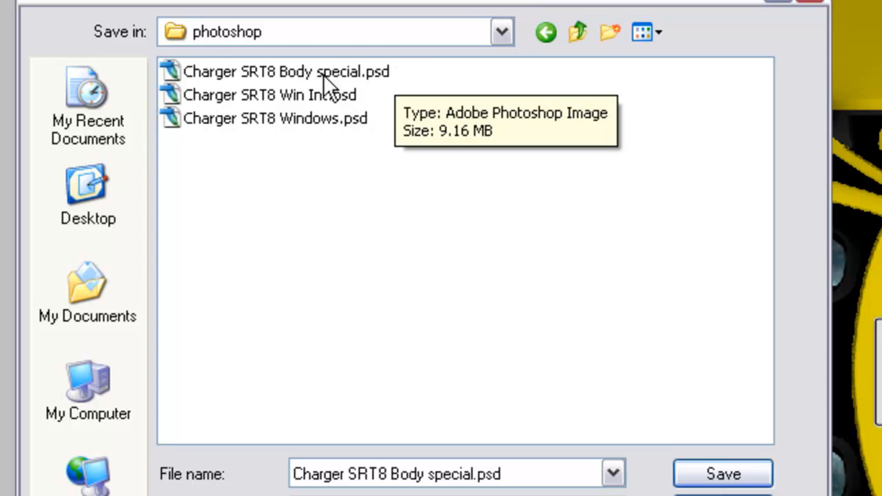
{"action": "mouse_move", "coordinate": [330, 107]}
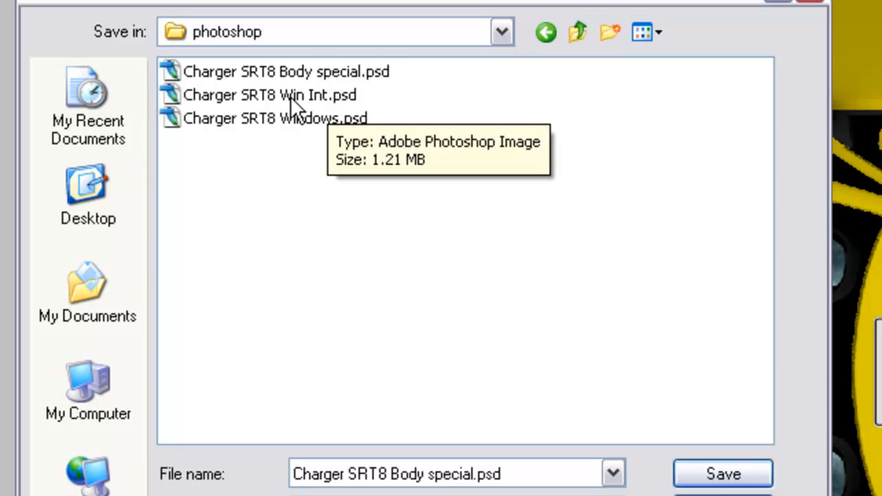
{"action": "mouse_move", "coordinate": [372, 128]}
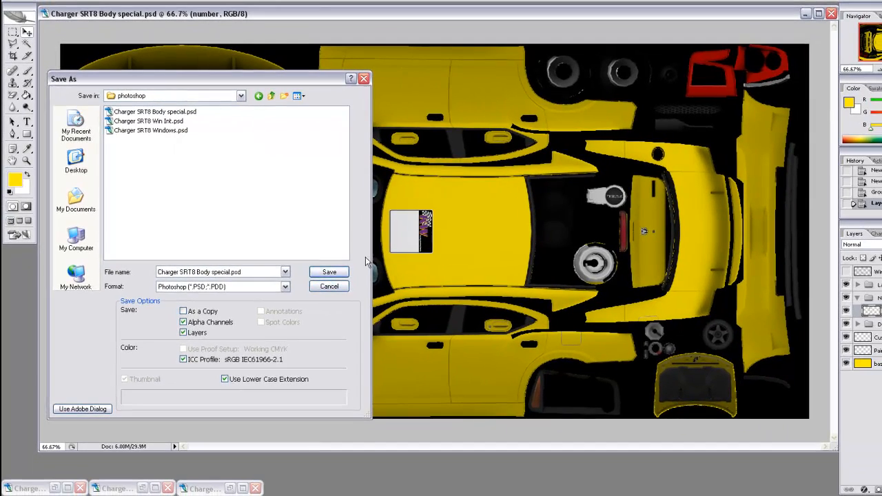
{"action": "left_click", "coordinate": [329, 271]}
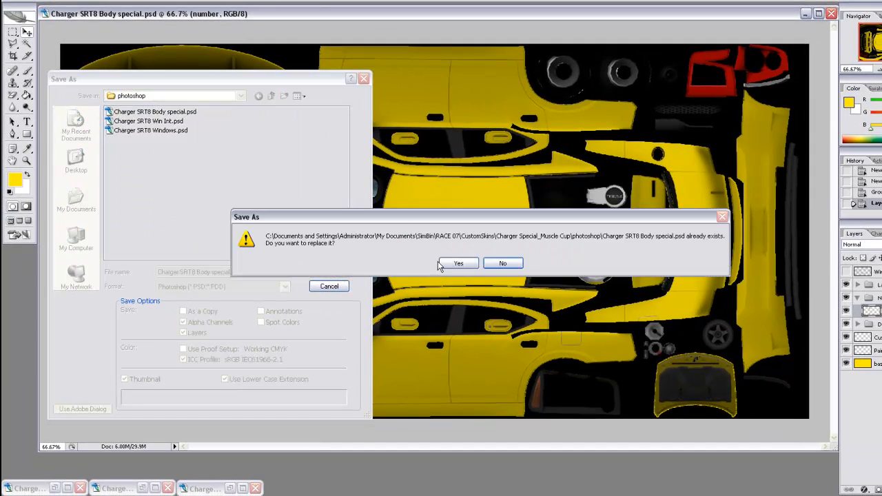
{"action": "left_click", "coordinate": [459, 263]}
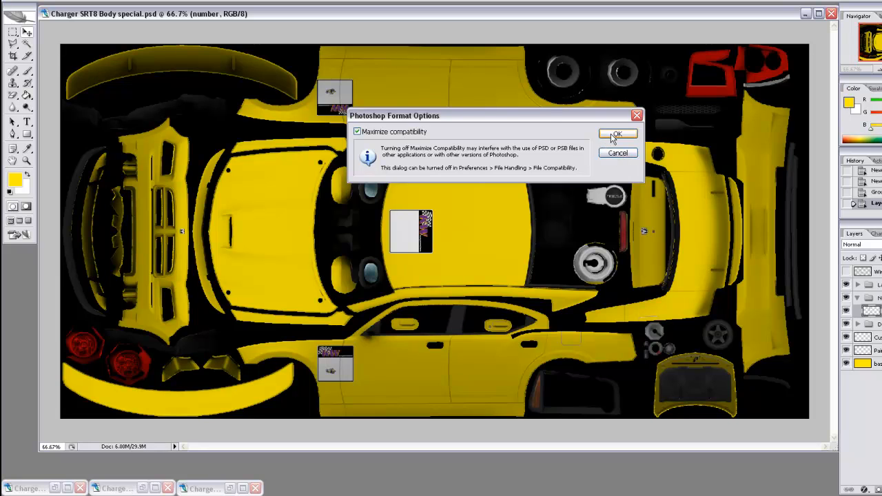
{"action": "left_click", "coordinate": [617, 134]}
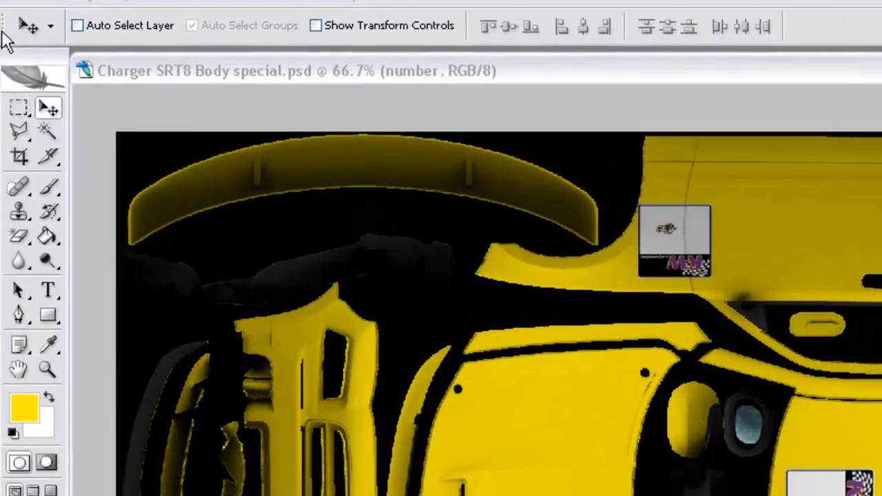
Start a Save As in D3D/DDS format with alpha channels unchecked.
{"action": "left_click", "coordinate": [21, 4]}
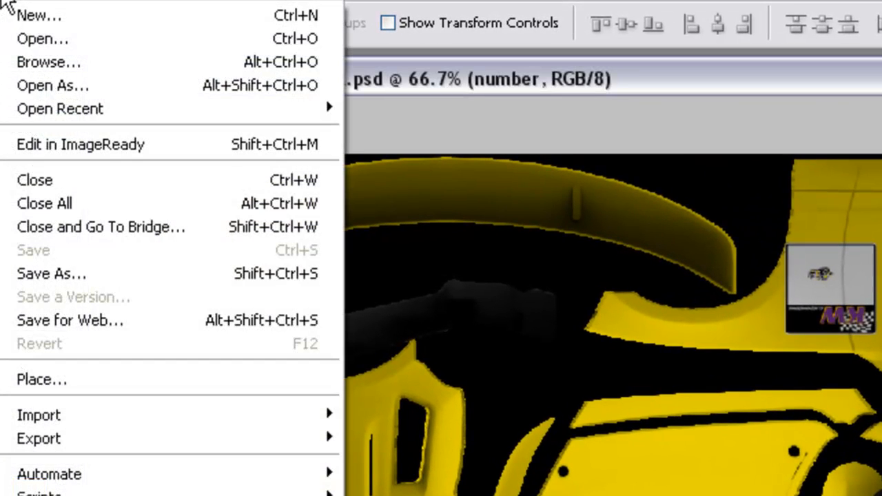
{"action": "mouse_move", "coordinate": [62, 249]}
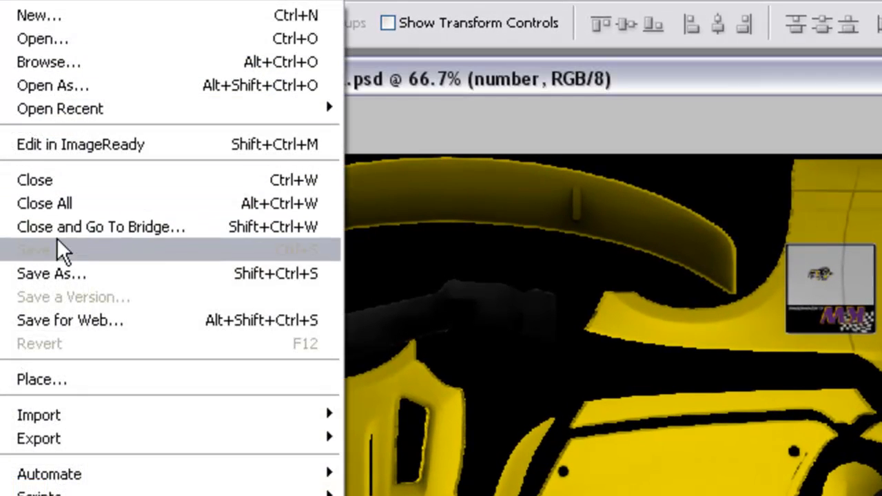
{"action": "left_click", "coordinate": [52, 273]}
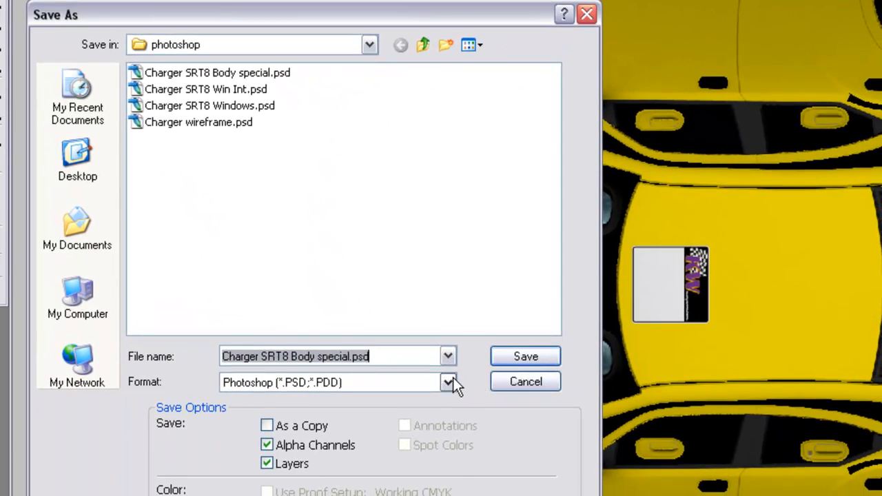
{"action": "left_click", "coordinate": [448, 382]}
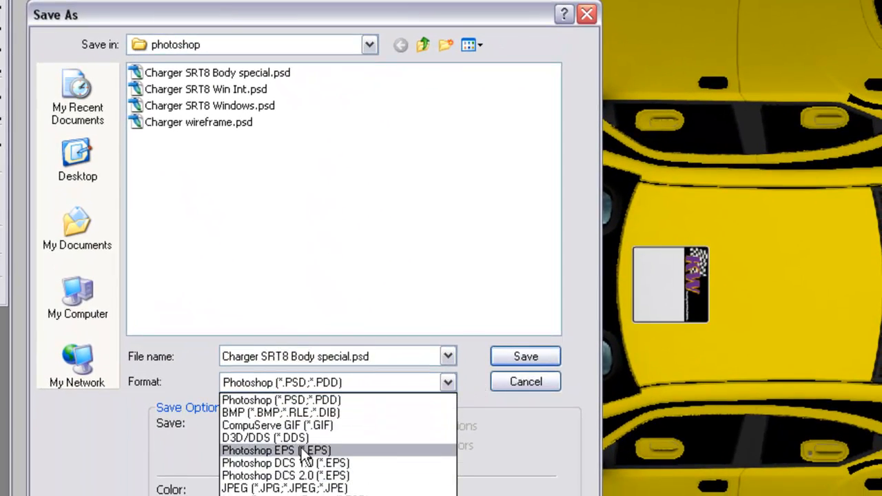
{"action": "left_click", "coordinate": [265, 437]}
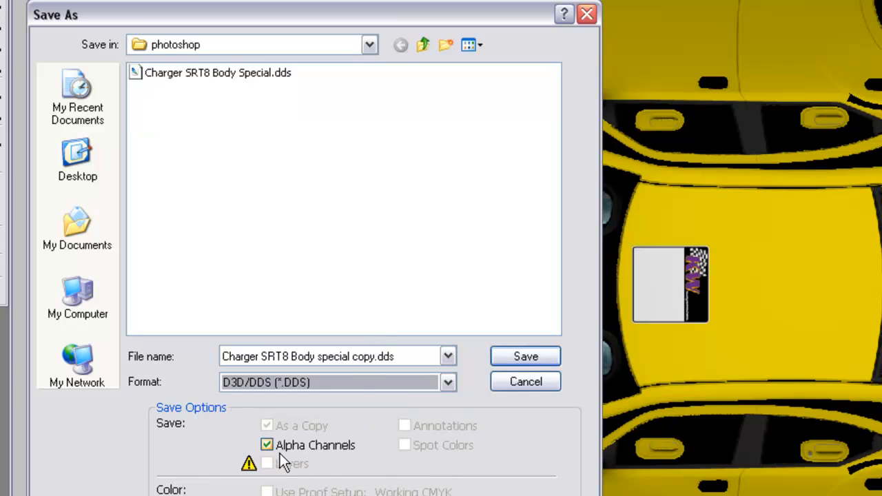
{"action": "left_click", "coordinate": [267, 445]}
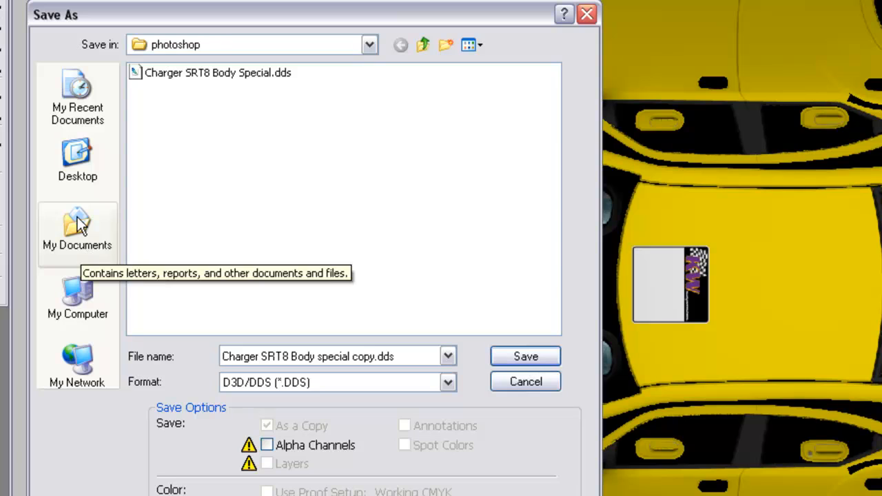
Save Charger SRT8 Body special.dds into SimBin > RACE 07 > CustomSkins > Charger Special_Muscle Cup.
{"action": "left_click", "coordinate": [77, 231]}
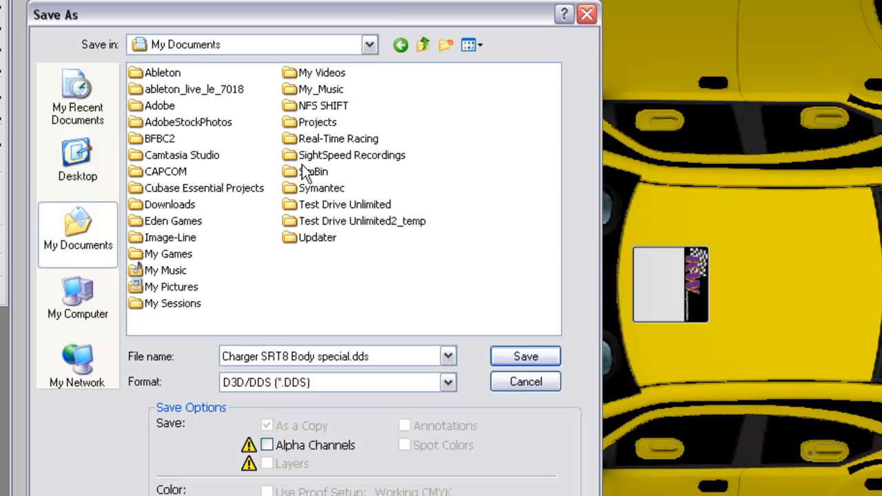
{"action": "double_click", "coordinate": [315, 172]}
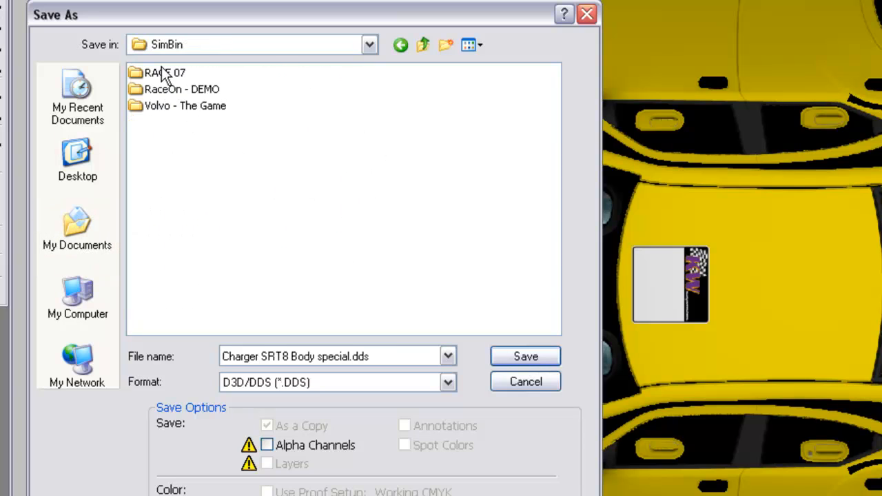
{"action": "double_click", "coordinate": [165, 72]}
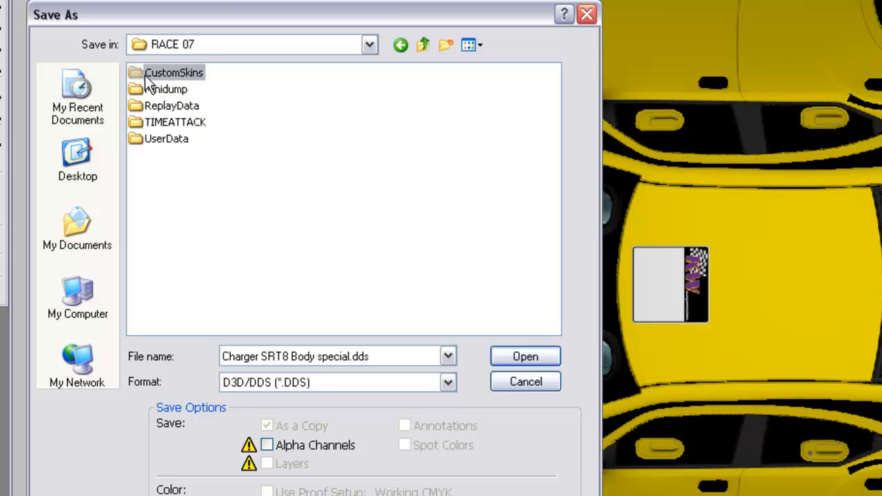
{"action": "double_click", "coordinate": [173, 72]}
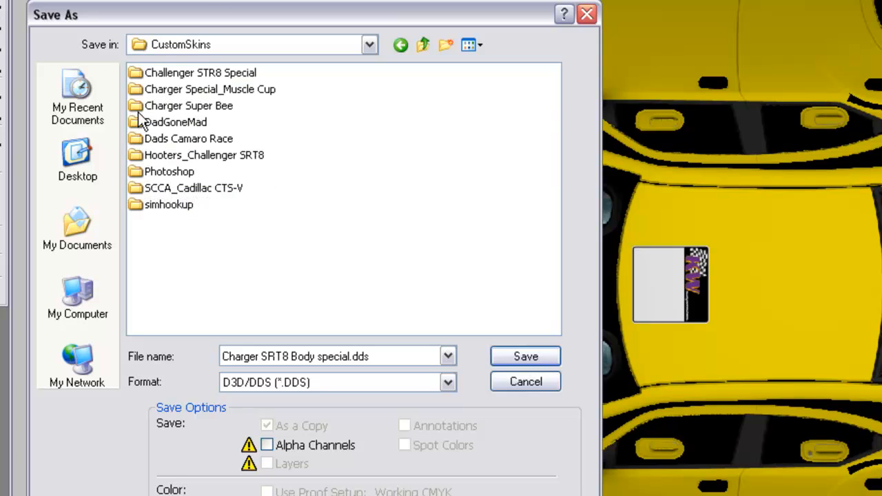
{"action": "double_click", "coordinate": [211, 89]}
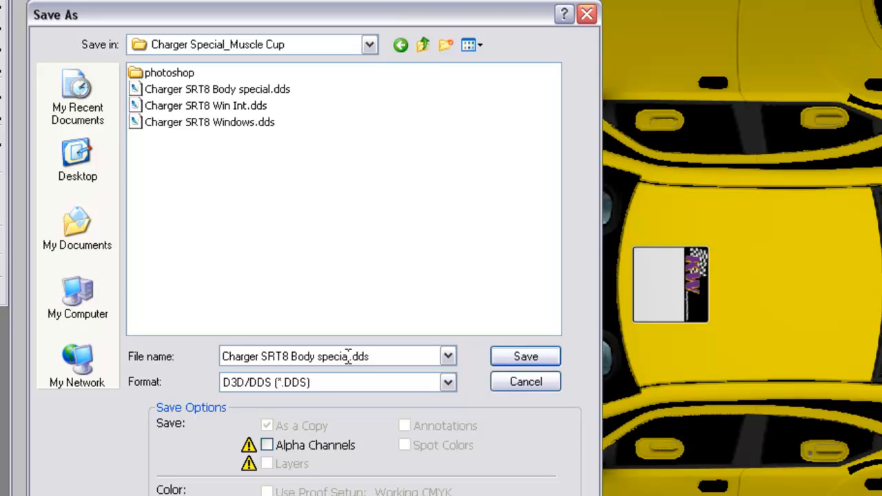
{"action": "mouse_move", "coordinate": [382, 397]}
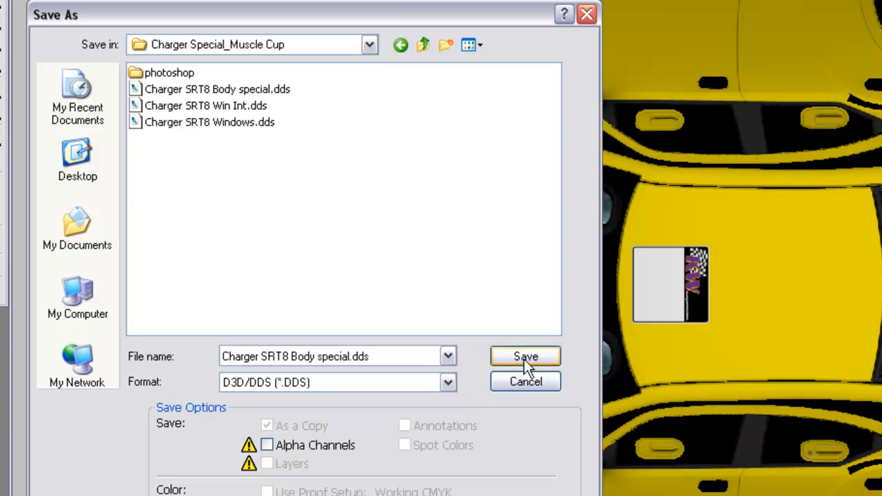
{"action": "left_click", "coordinate": [525, 356]}
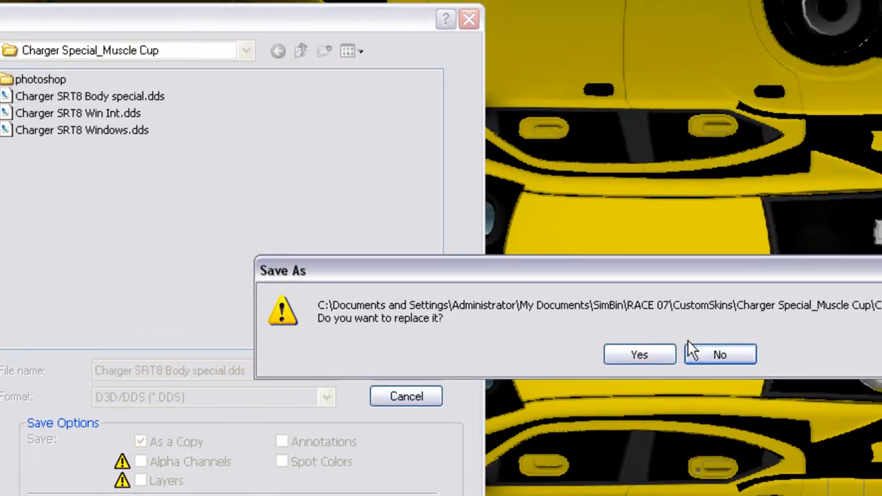
Replace the body DDS with a DXT1, 6-MIP-map export, then bring Charger SRT8 Win Int.psd forward.
{"action": "left_click", "coordinate": [639, 354]}
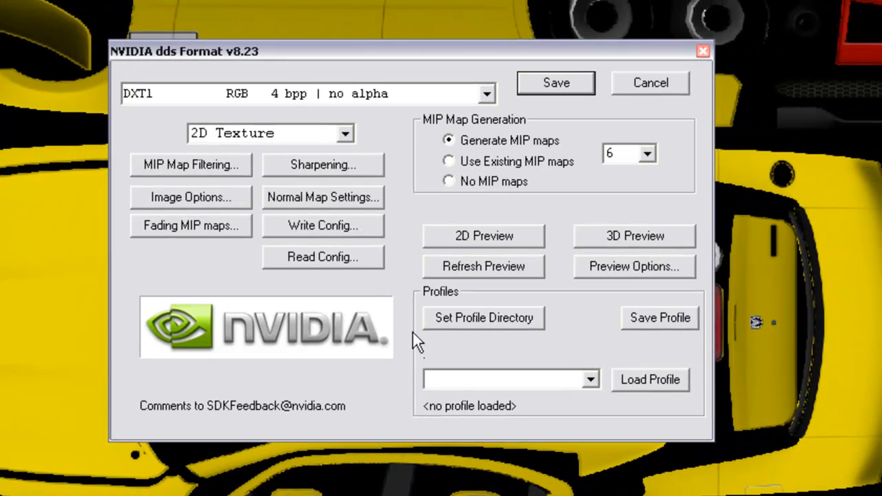
{"action": "left_click", "coordinate": [165, 94]}
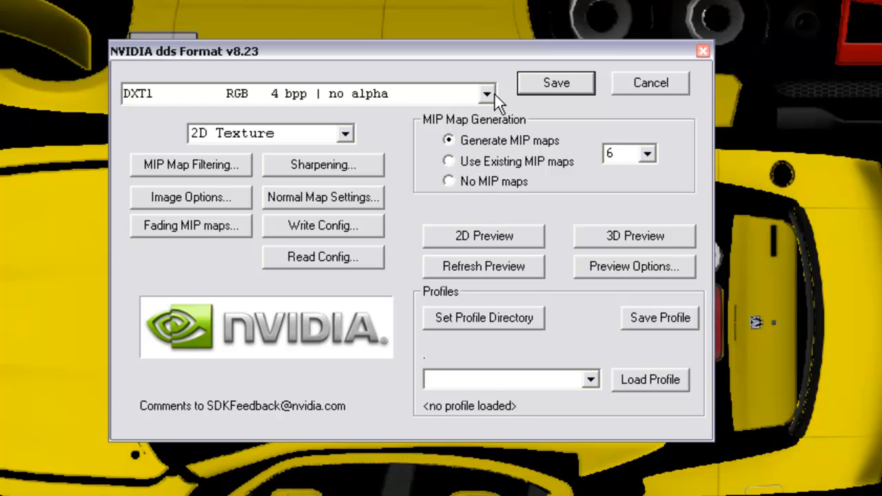
{"action": "left_click", "coordinate": [487, 93]}
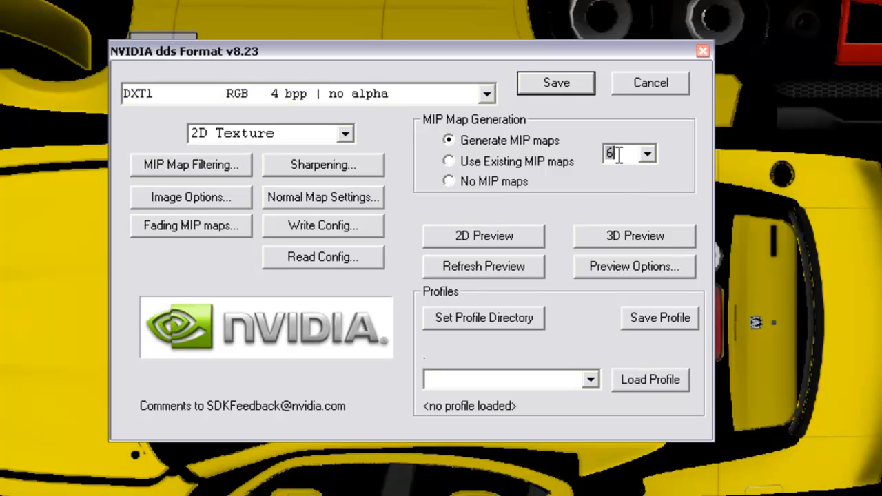
{"action": "left_click", "coordinate": [555, 82]}
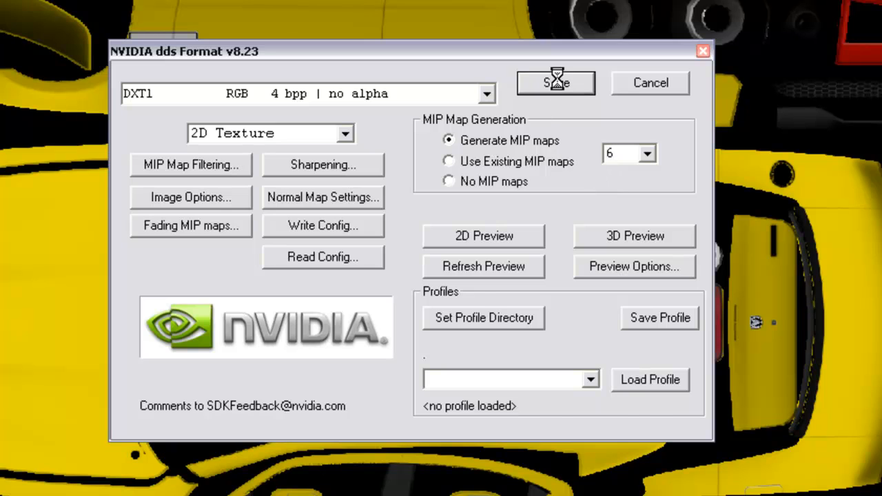
{"action": "left_click", "coordinate": [555, 82]}
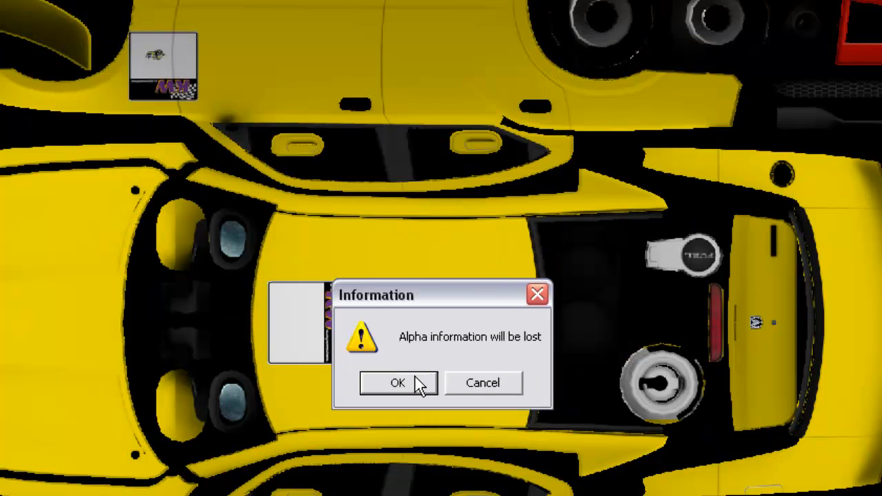
{"action": "left_click", "coordinate": [398, 383]}
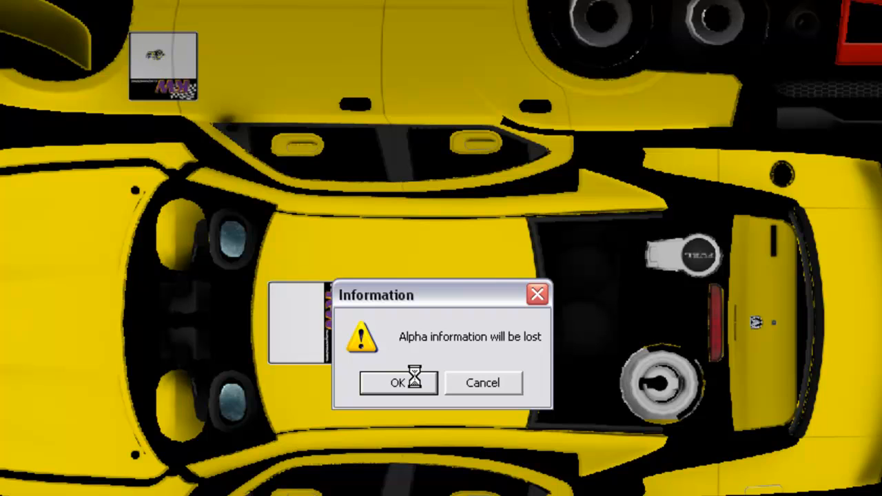
{"action": "left_click", "coordinate": [398, 382]}
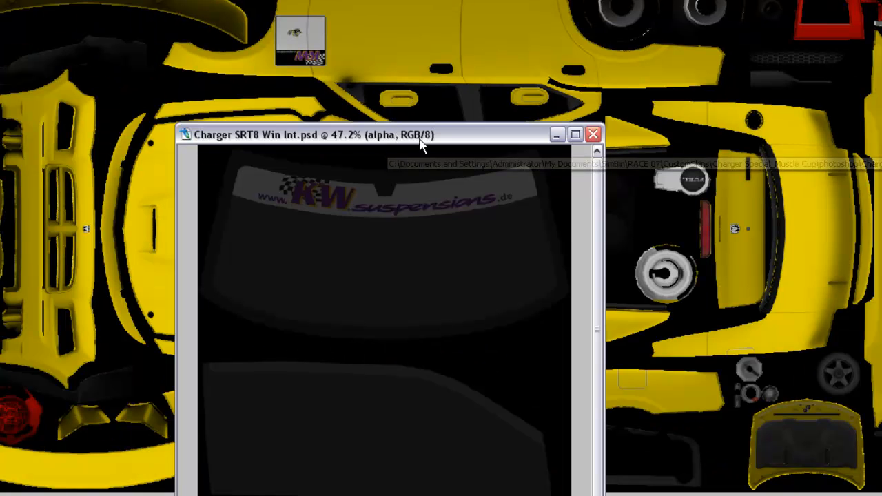
{"action": "mouse_move", "coordinate": [295, 143]}
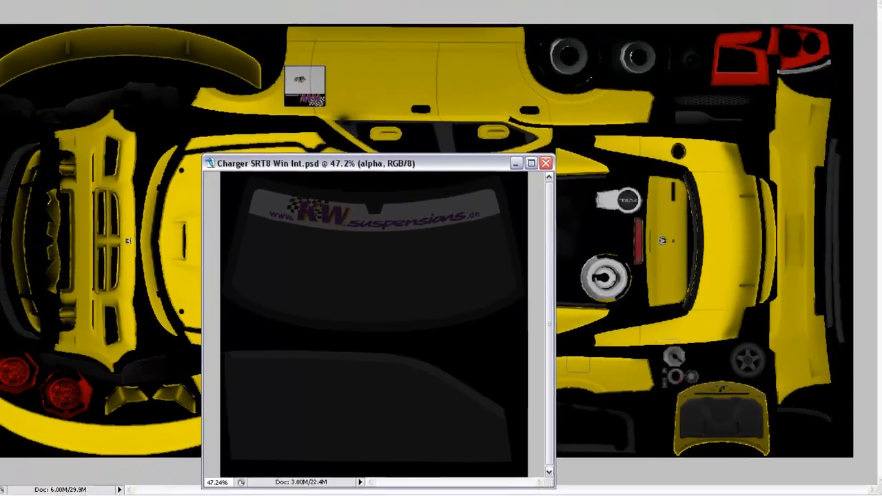
Save Charger SRT8 Win Int as DDS without alpha into CustomSkins > Charger Special_Muscle Cup.
{"action": "left_click", "coordinate": [9, 18]}
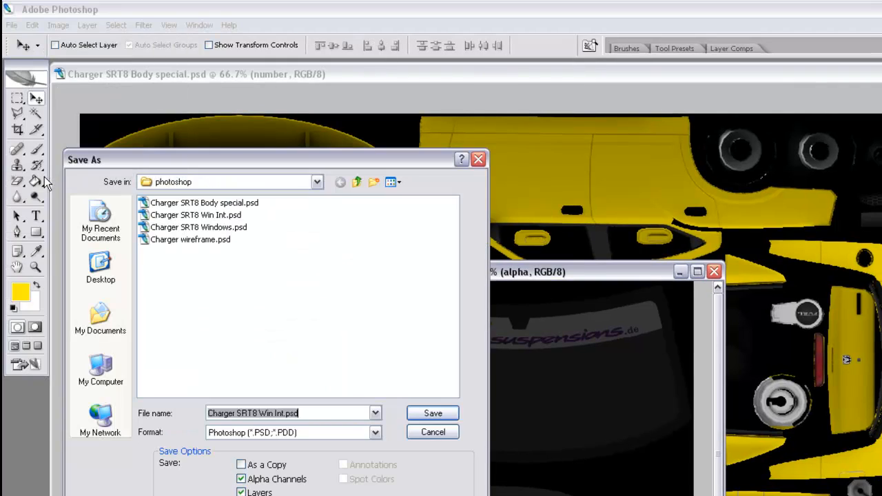
{"action": "mouse_move", "coordinate": [363, 429]}
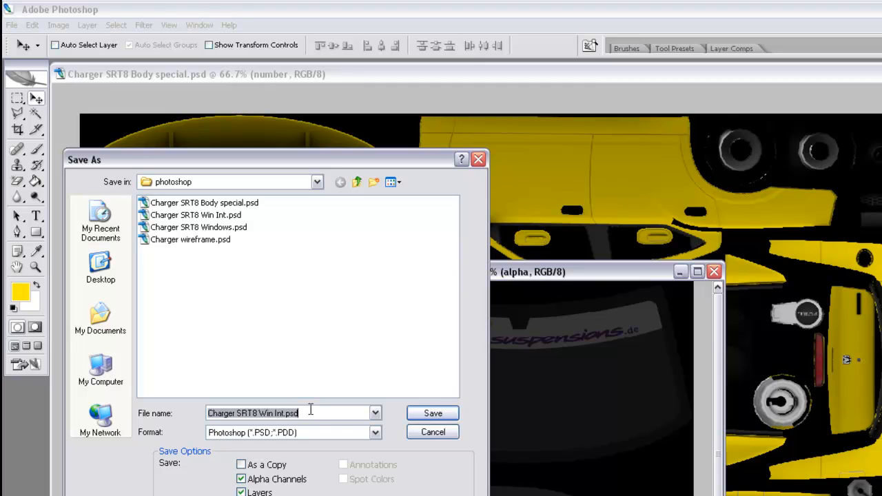
{"action": "mouse_move", "coordinate": [377, 438]}
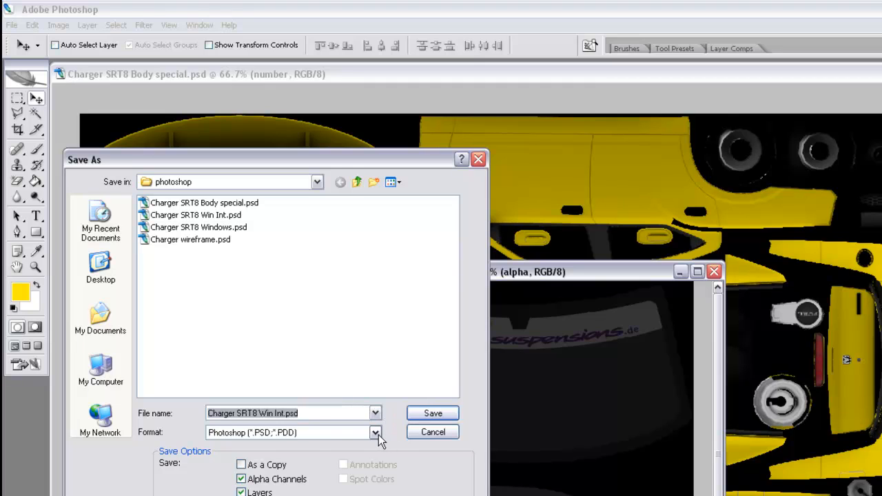
{"action": "left_click", "coordinate": [375, 433]}
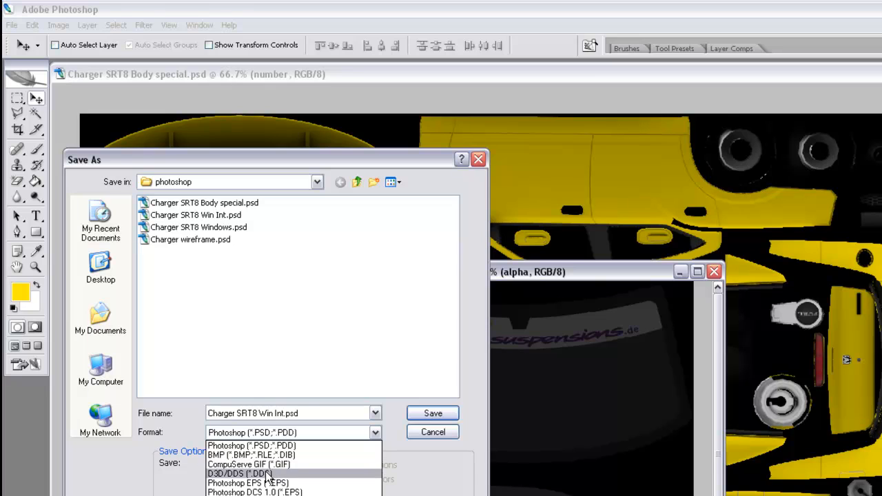
{"action": "left_click", "coordinate": [240, 474]}
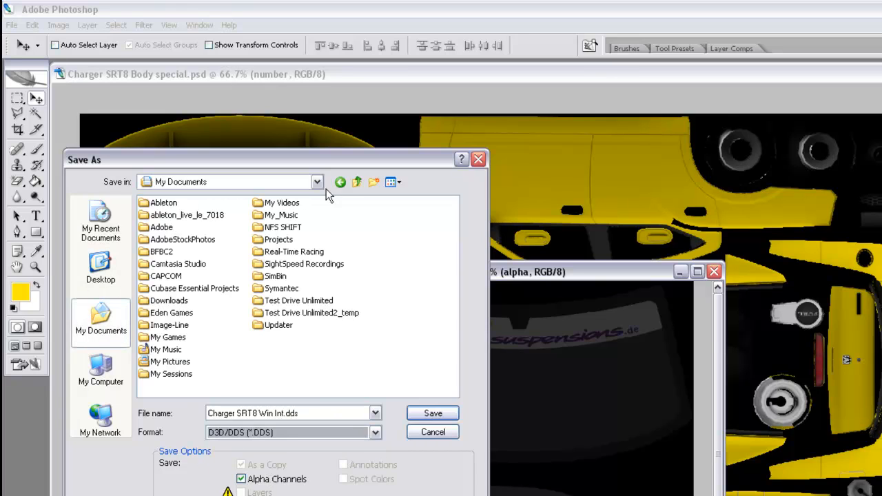
{"action": "left_click", "coordinate": [100, 269]}
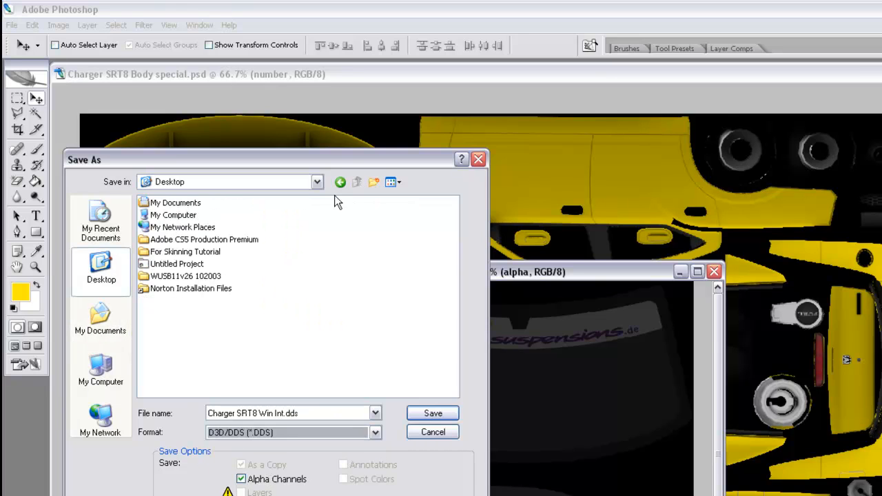
{"action": "mouse_move", "coordinate": [100, 317]}
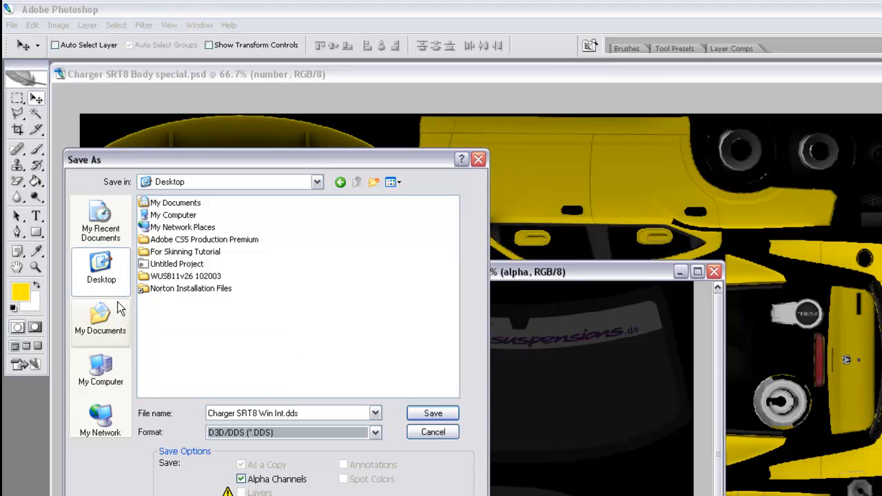
{"action": "left_click", "coordinate": [100, 320]}
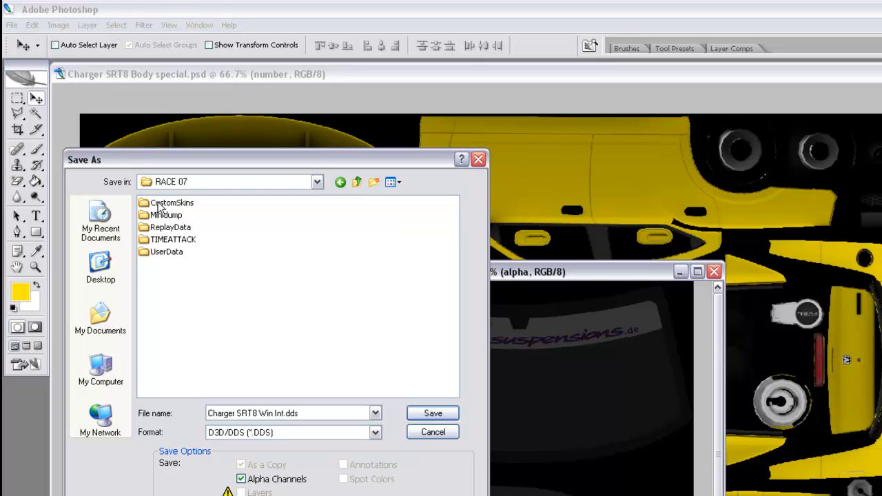
{"action": "double_click", "coordinate": [172, 203]}
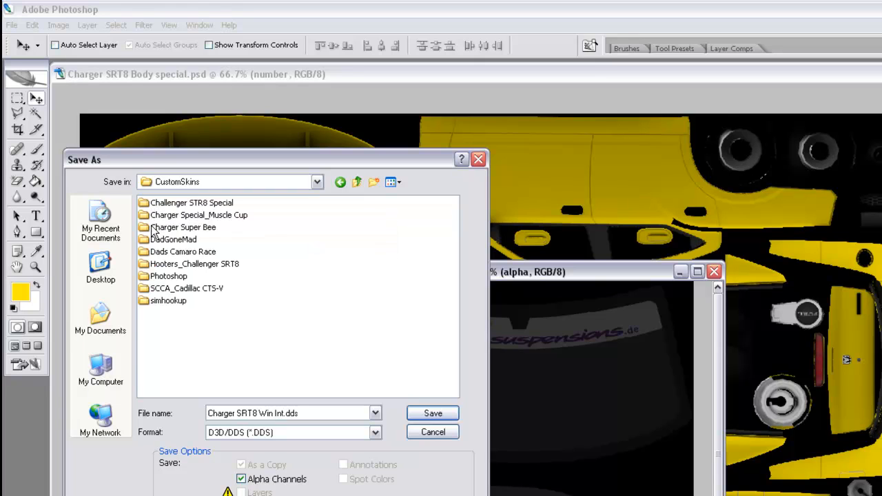
{"action": "double_click", "coordinate": [199, 215]}
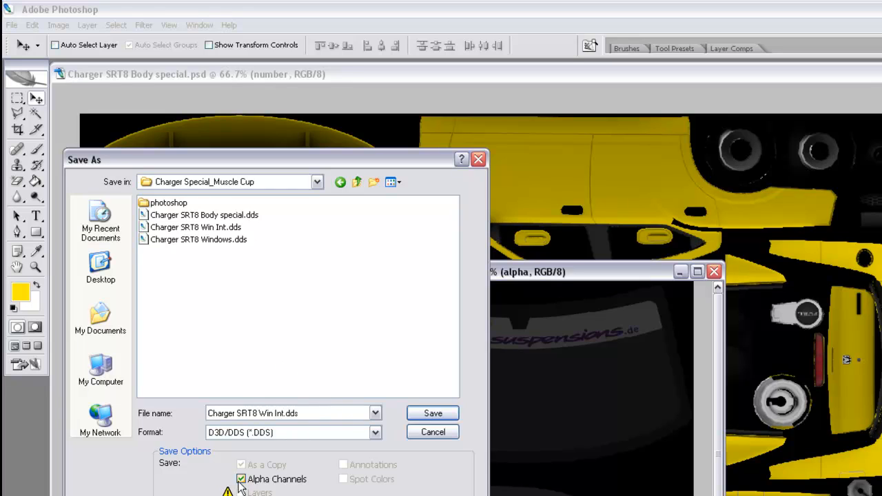
{"action": "left_click", "coordinate": [240, 479]}
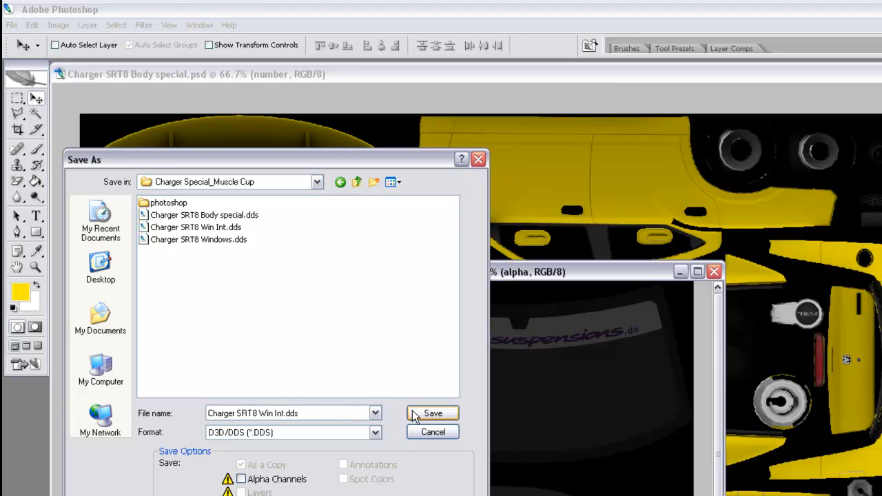
{"action": "left_click", "coordinate": [433, 413]}
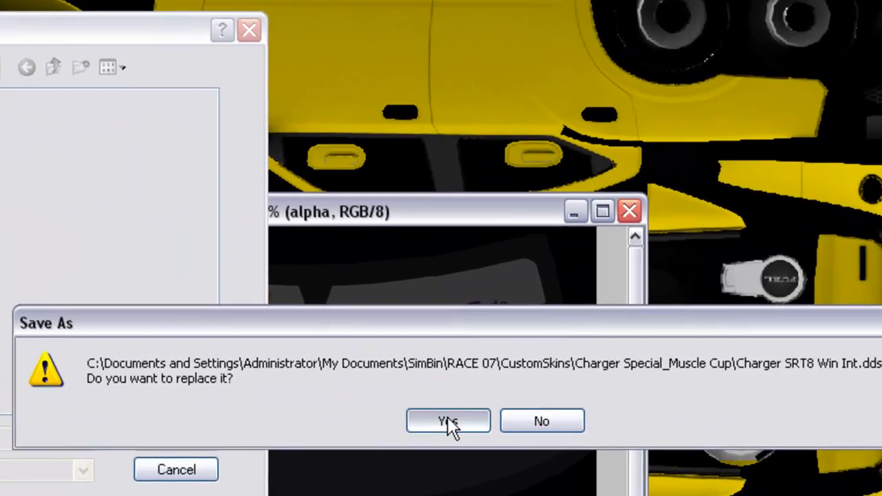
Replace Charger SRT8 Win Int.dds with a DXT5 export using no MIP maps.
{"action": "left_click", "coordinate": [448, 422]}
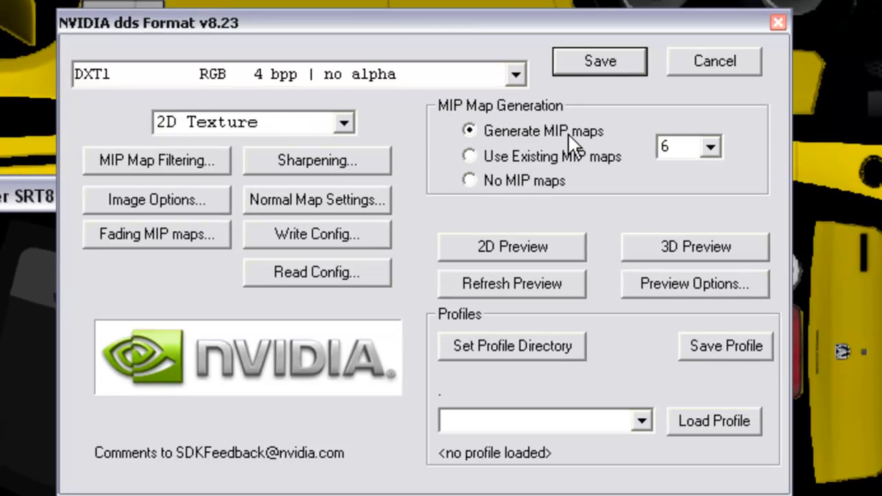
{"action": "mouse_move", "coordinate": [527, 82]}
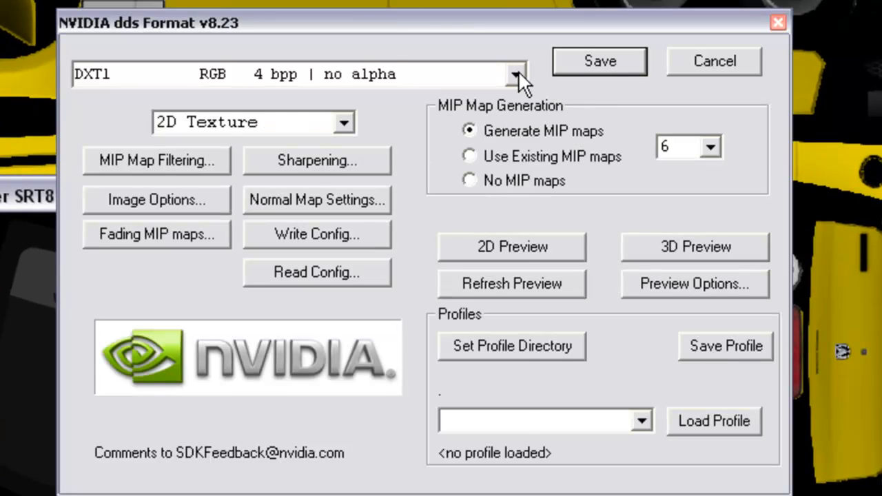
{"action": "left_click", "coordinate": [513, 74]}
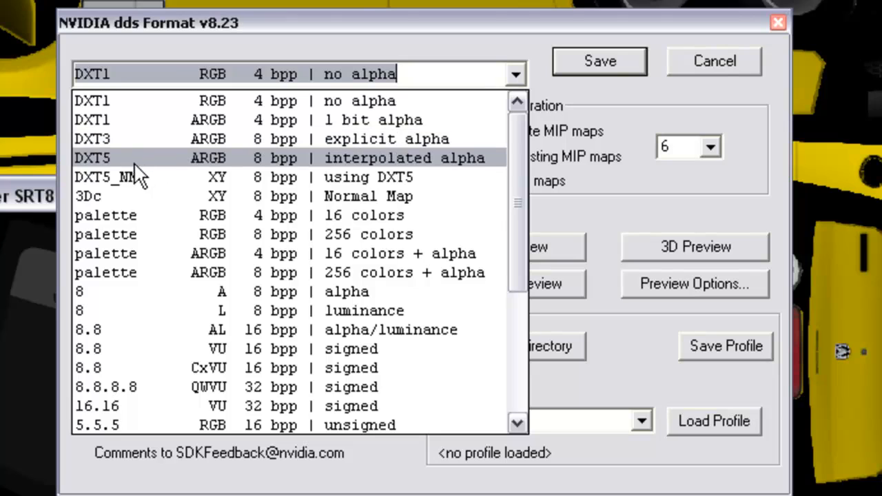
{"action": "mouse_move", "coordinate": [379, 165]}
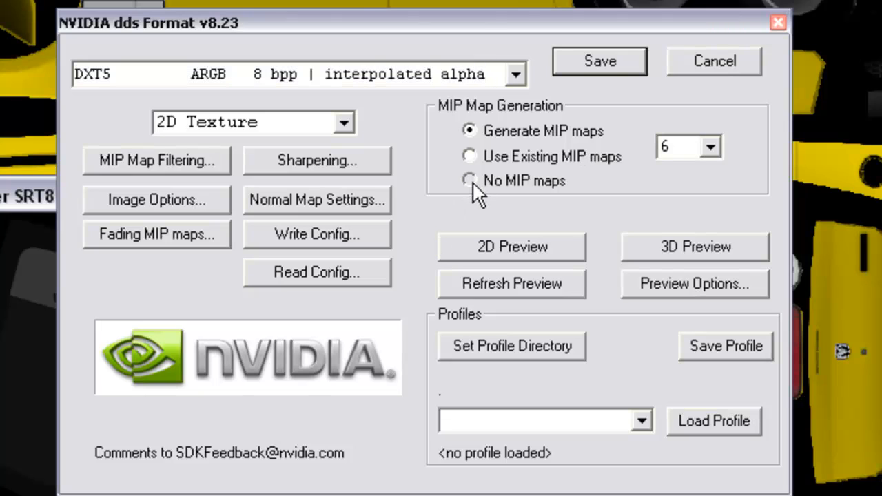
{"action": "left_click", "coordinate": [469, 180]}
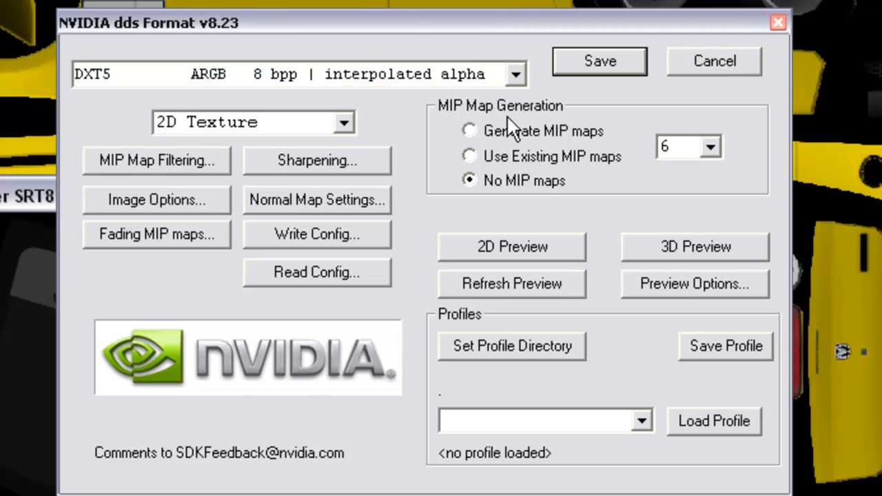
{"action": "mouse_move", "coordinate": [631, 178]}
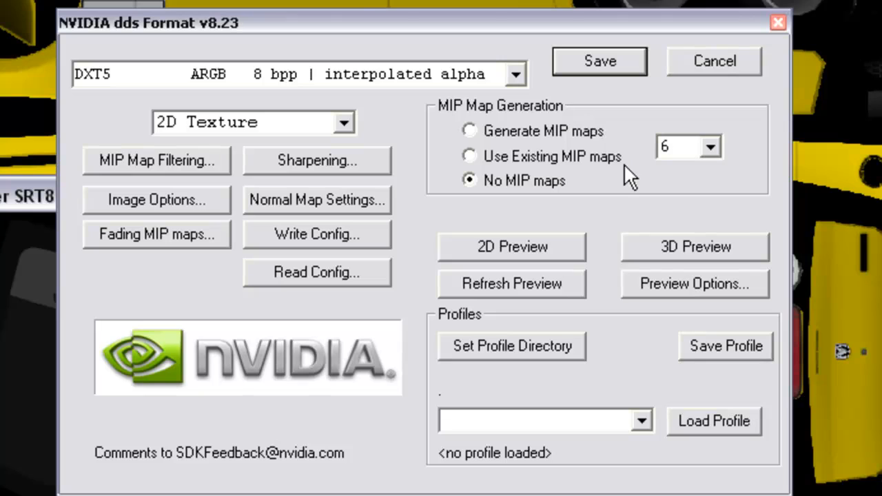
{"action": "left_click", "coordinate": [679, 147]}
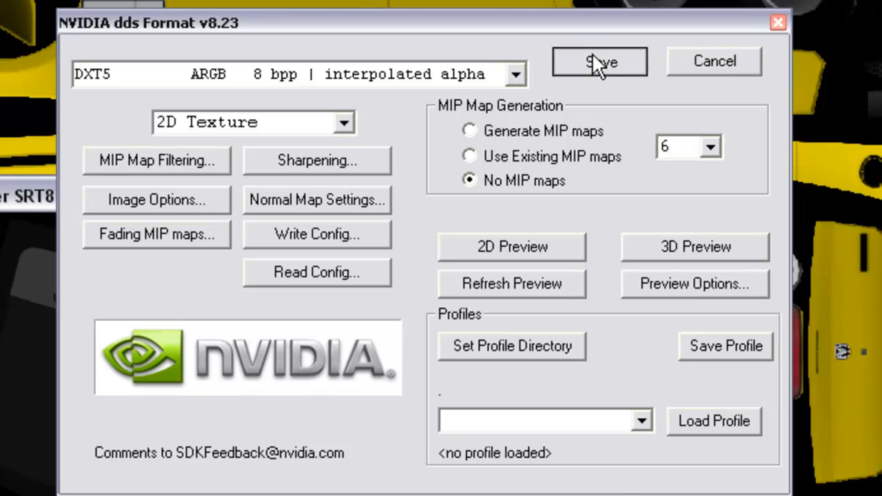
{"action": "left_click", "coordinate": [599, 61]}
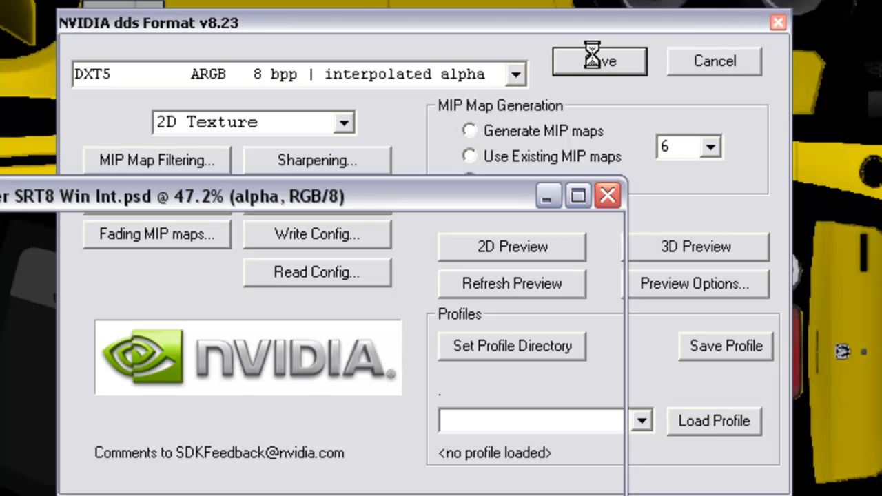
{"action": "left_click", "coordinate": [599, 61]}
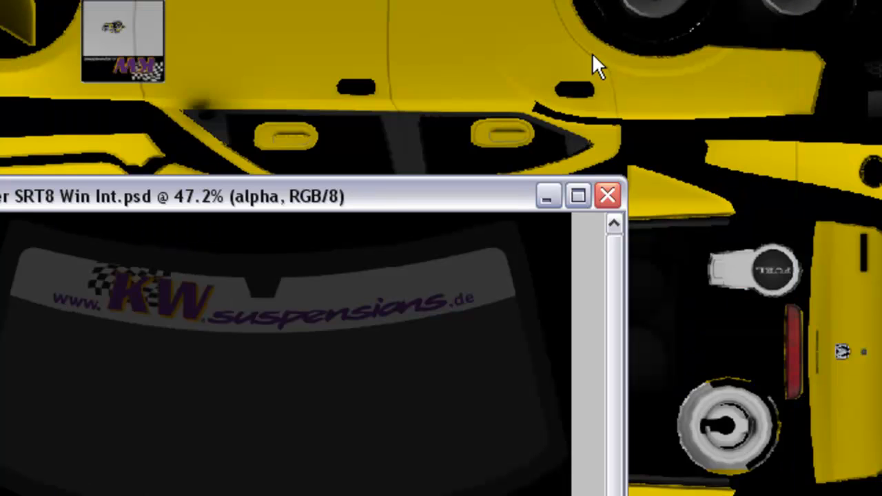
{"action": "mouse_move", "coordinate": [527, 242]}
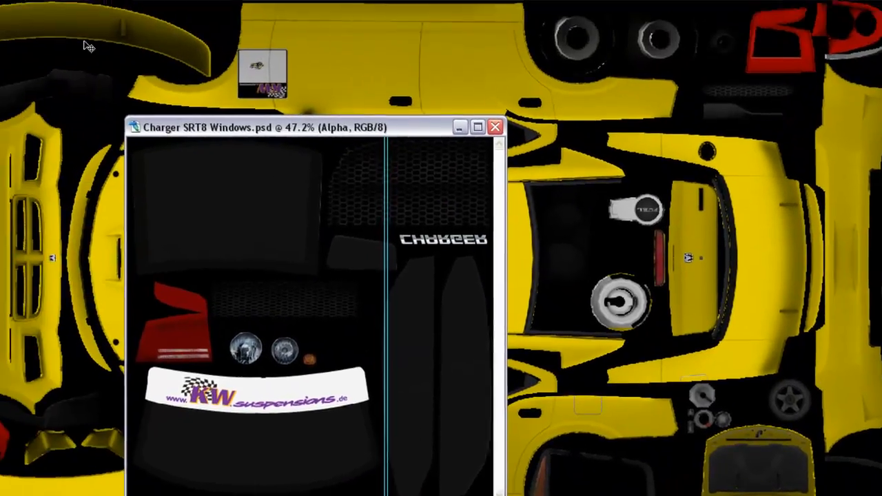
Start Save As for the windows skin with the D3D/DDS format selected.
{"action": "left_click", "coordinate": [10, 25]}
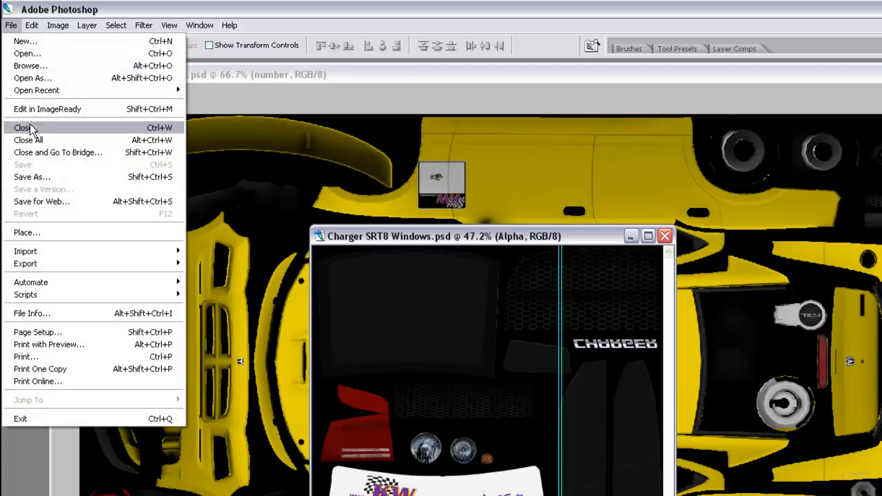
{"action": "left_click", "coordinate": [31, 177]}
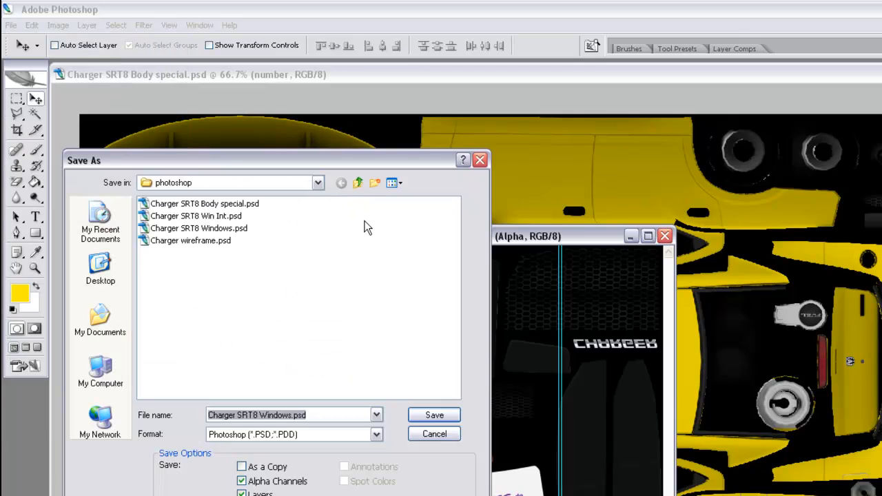
{"action": "left_click", "coordinate": [376, 435]}
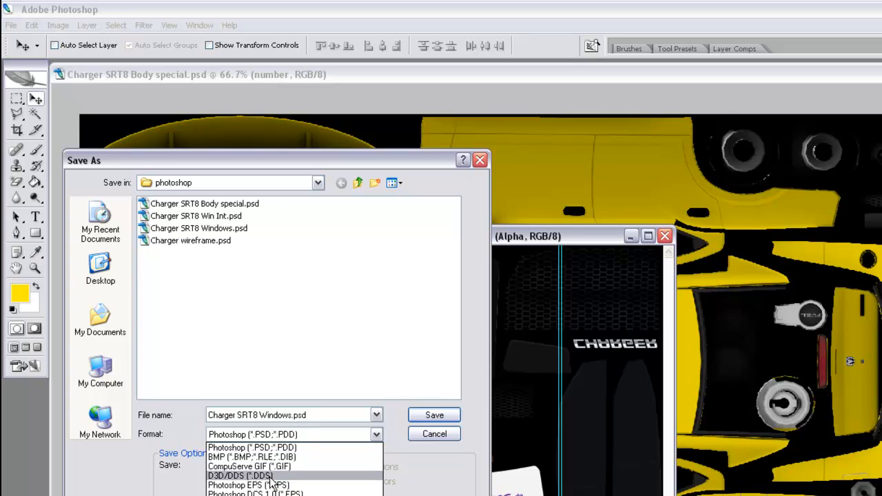
{"action": "left_click", "coordinate": [240, 475]}
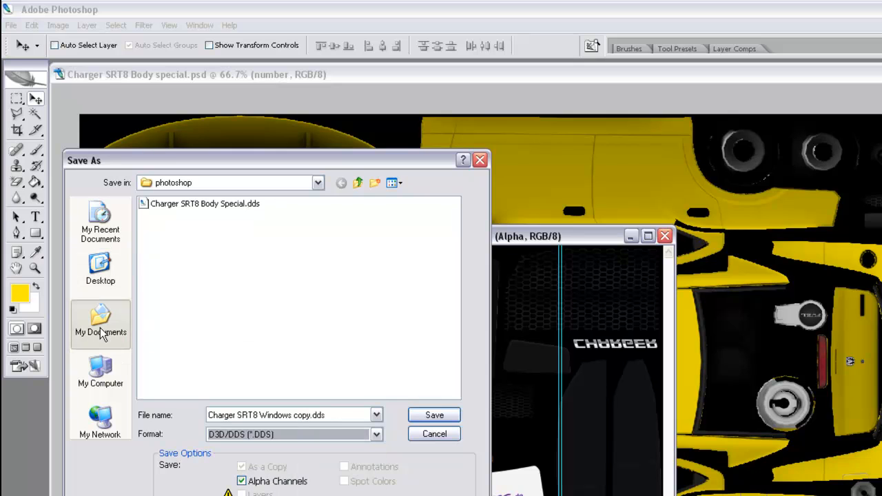
Save the texture to My Documents > SimBin > RACE 07 > CustomSkins > Charger Special_Muscle Cup.
{"action": "left_click", "coordinate": [100, 268]}
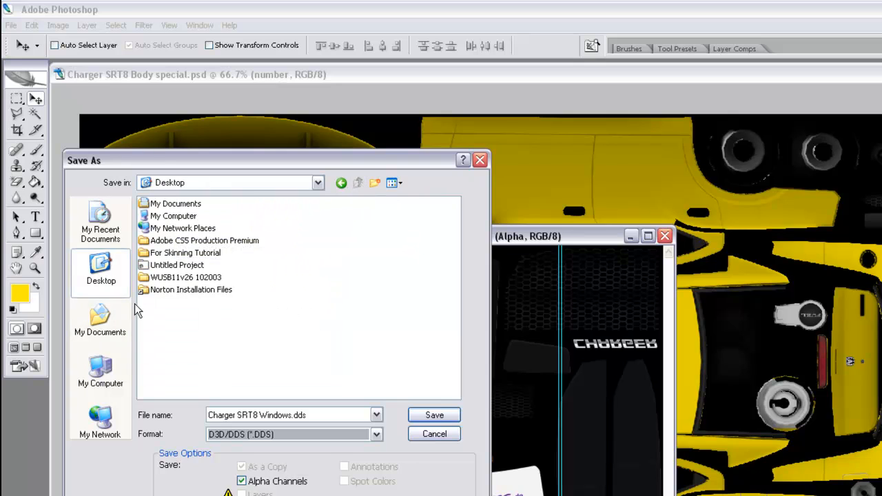
{"action": "left_click", "coordinate": [100, 331]}
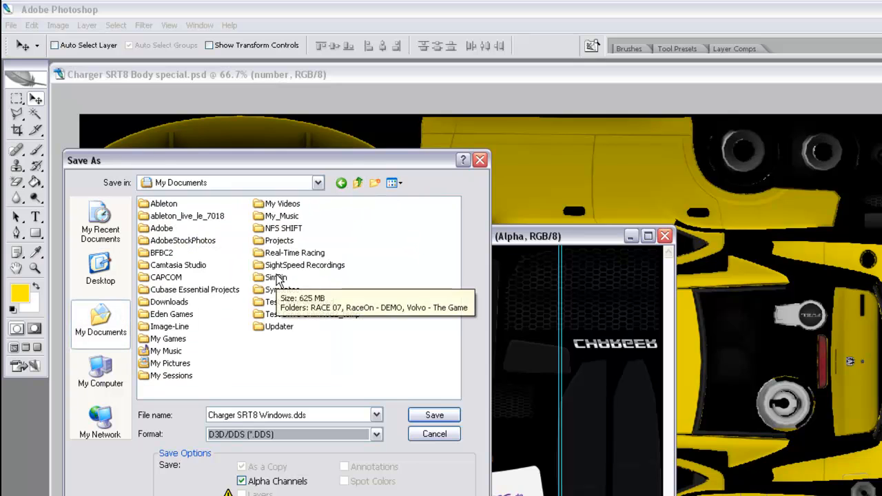
{"action": "left_click", "coordinate": [276, 277]}
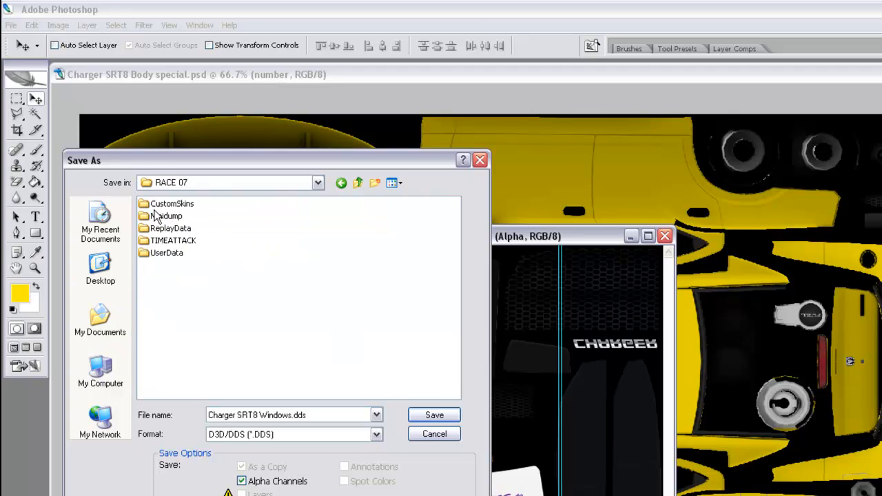
{"action": "double_click", "coordinate": [172, 203]}
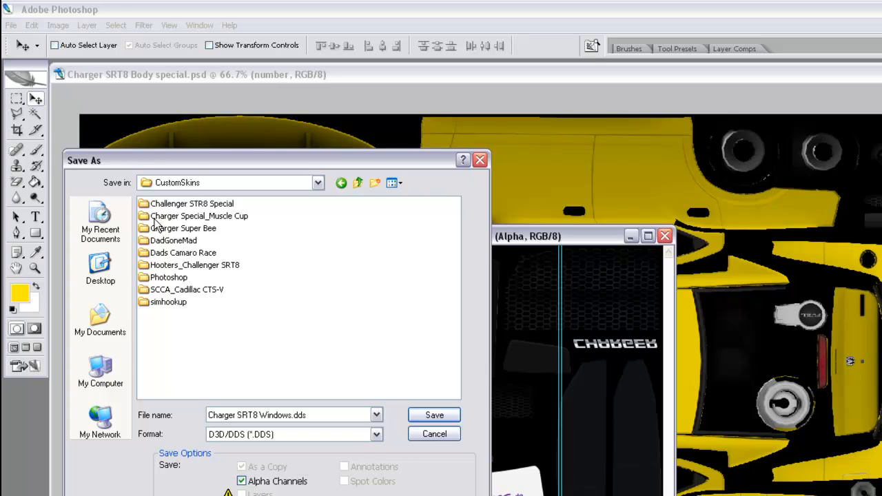
{"action": "double_click", "coordinate": [199, 216]}
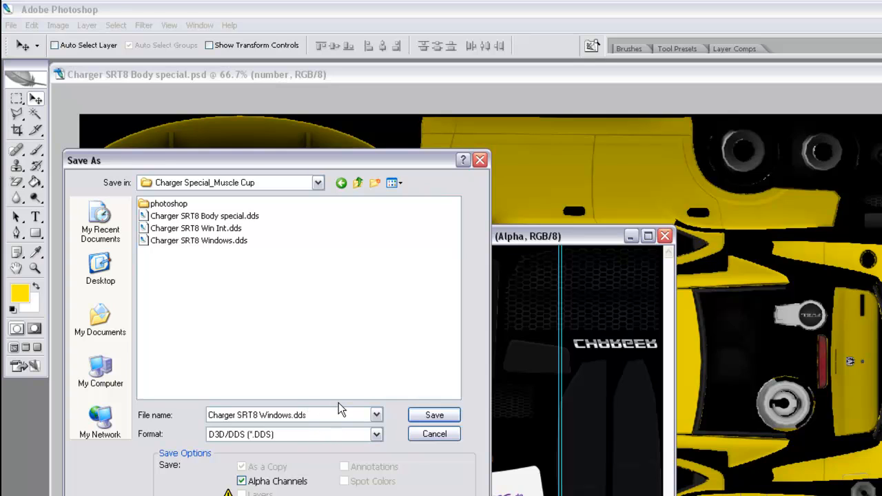
{"action": "left_click", "coordinate": [241, 481]}
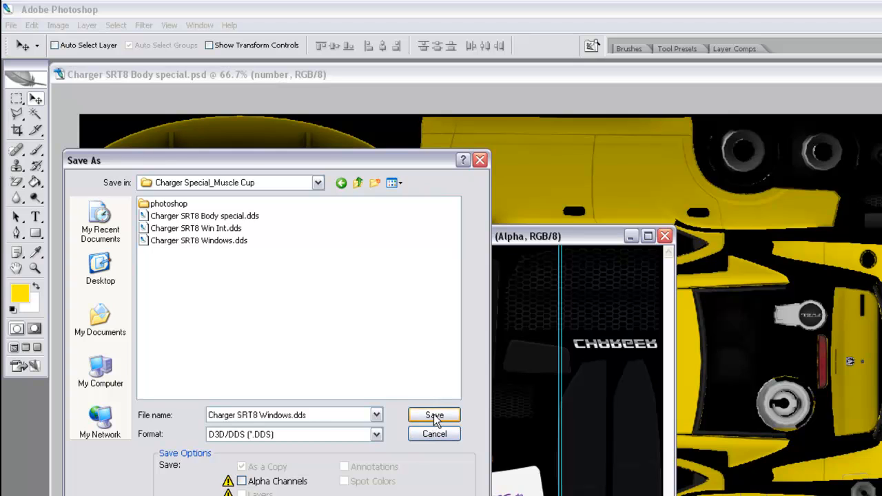
{"action": "left_click", "coordinate": [435, 415]}
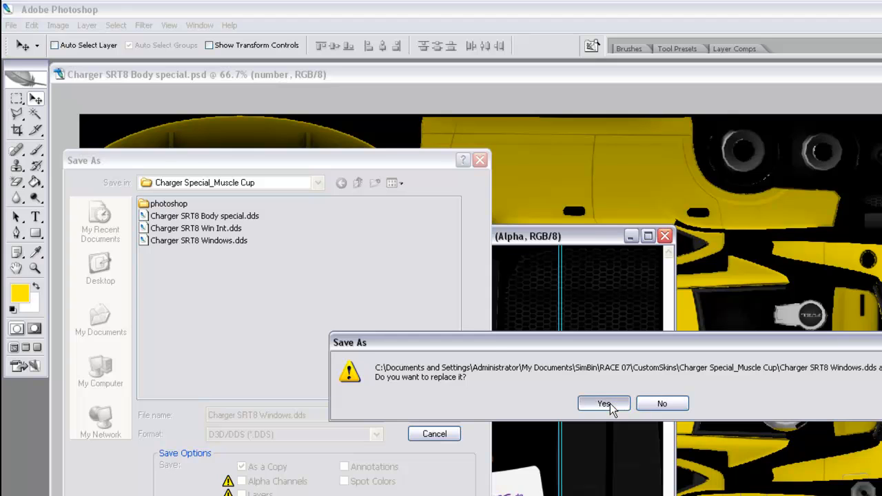
Confirm replacing Charger SRT8 Windows.dds and enable Generate MIP maps in the NVIDIA DDS options.
{"action": "left_click", "coordinate": [604, 403]}
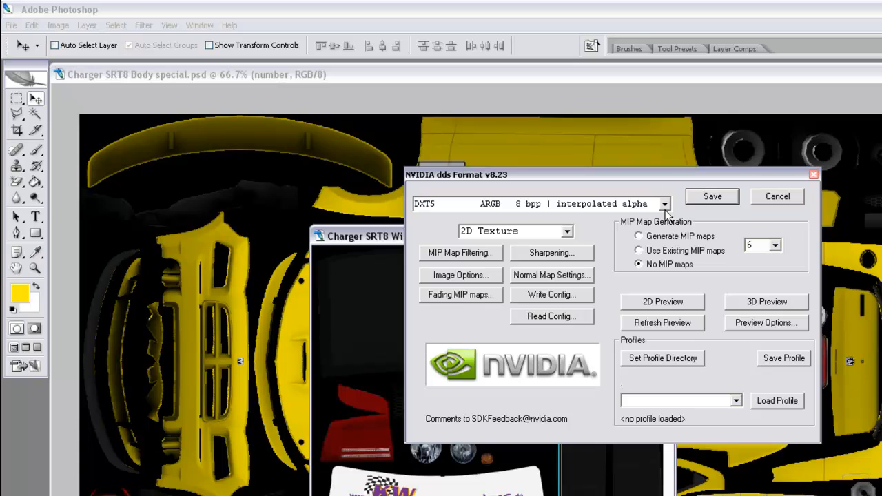
{"action": "mouse_move", "coordinate": [679, 215]}
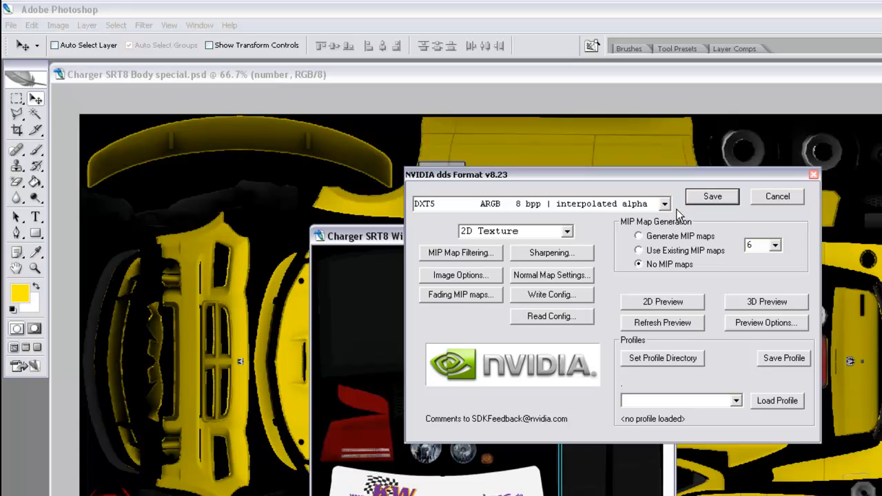
{"action": "mouse_move", "coordinate": [692, 199]}
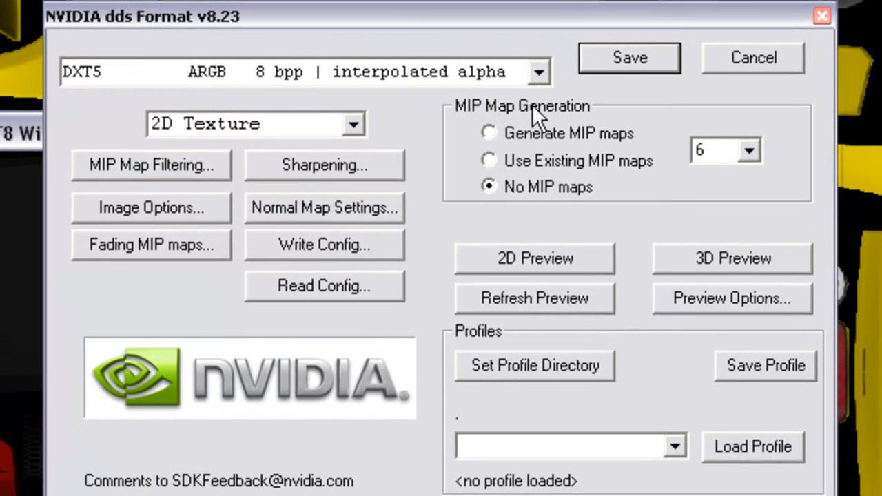
{"action": "mouse_move", "coordinate": [504, 148]}
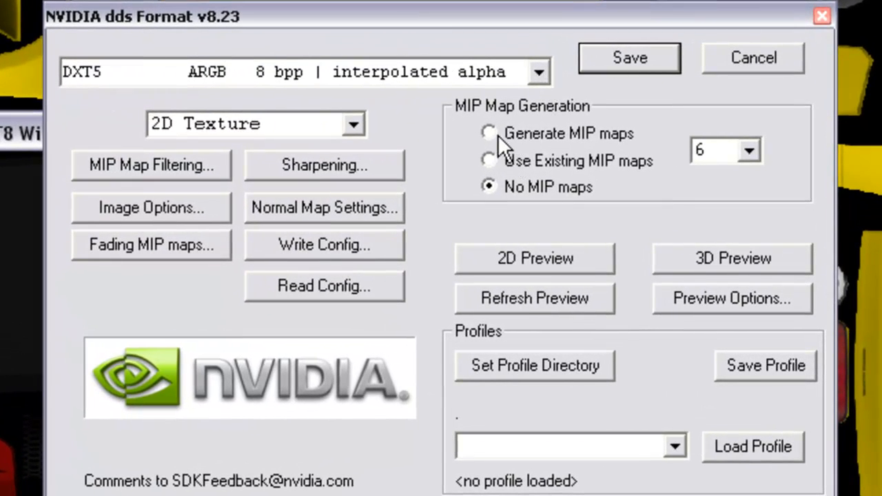
{"action": "left_click", "coordinate": [488, 133]}
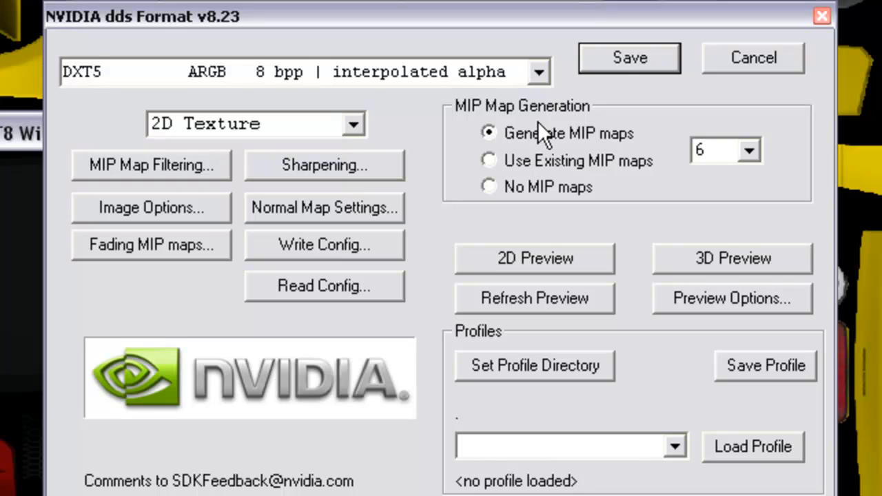
{"action": "mouse_move", "coordinate": [541, 141]}
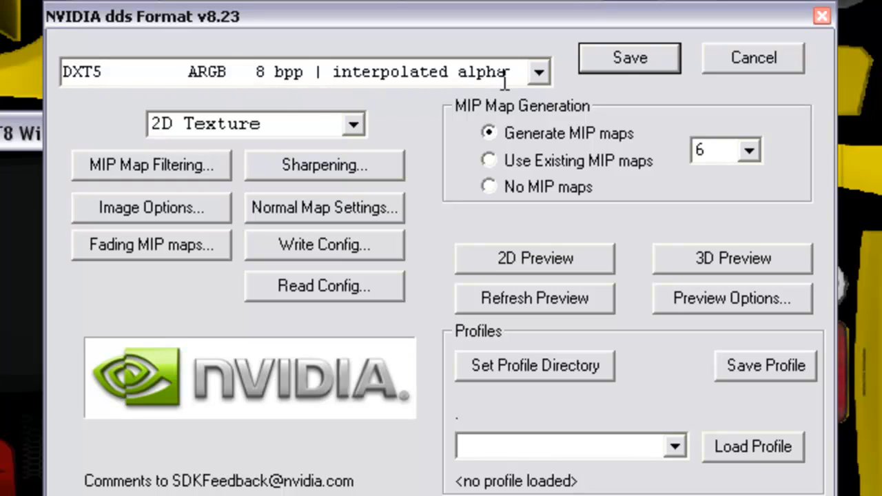
{"action": "mouse_move", "coordinate": [720, 179]}
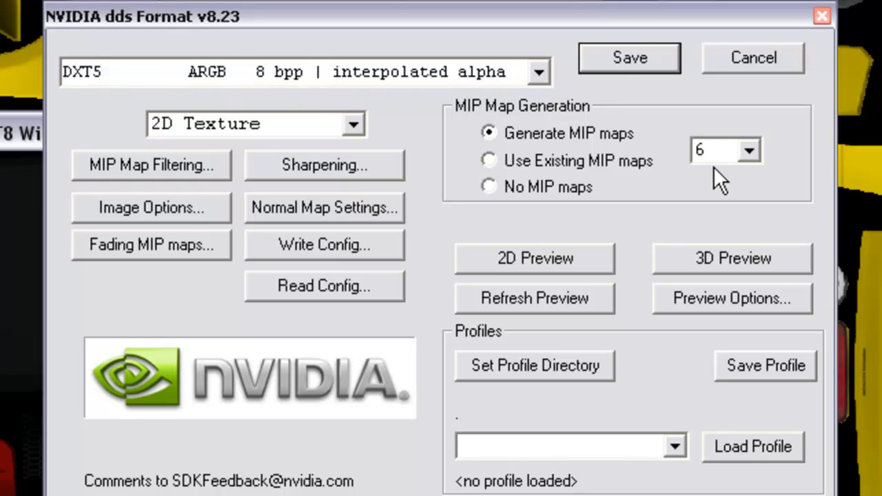